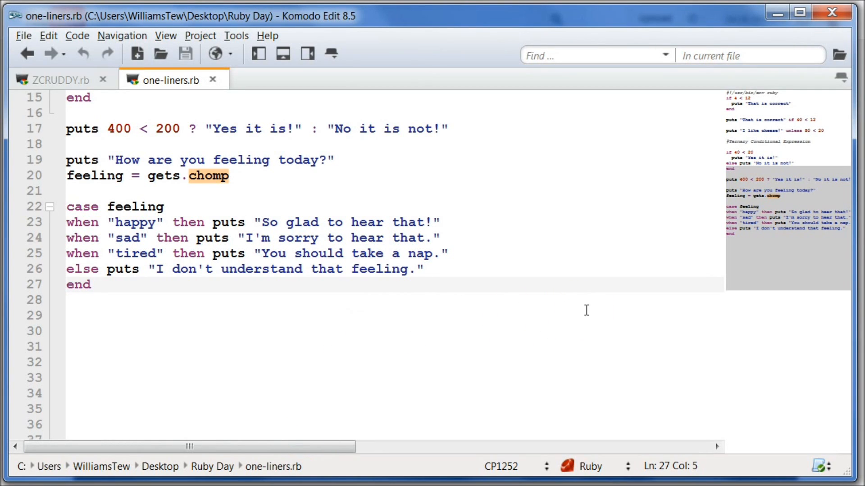
# Create a new Ruby file named Ruby-1.rb from the File > New menu
pyautogui.click(99, 284)
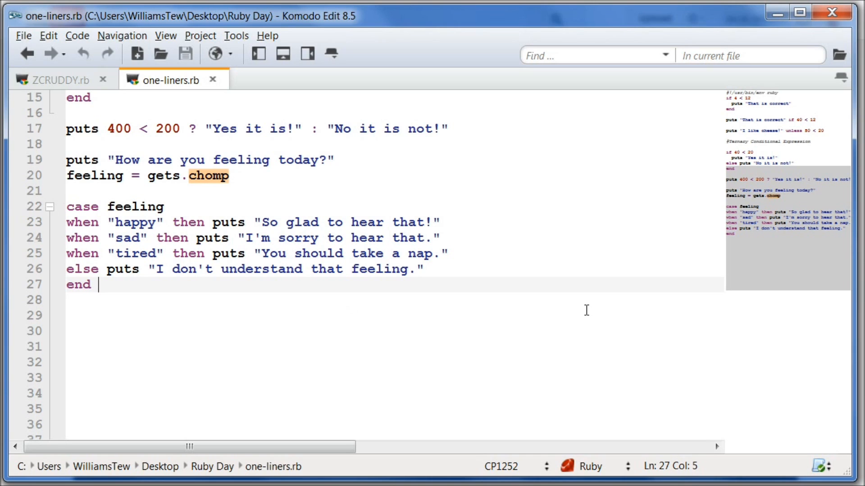
pyautogui.moveTo(555, 288)
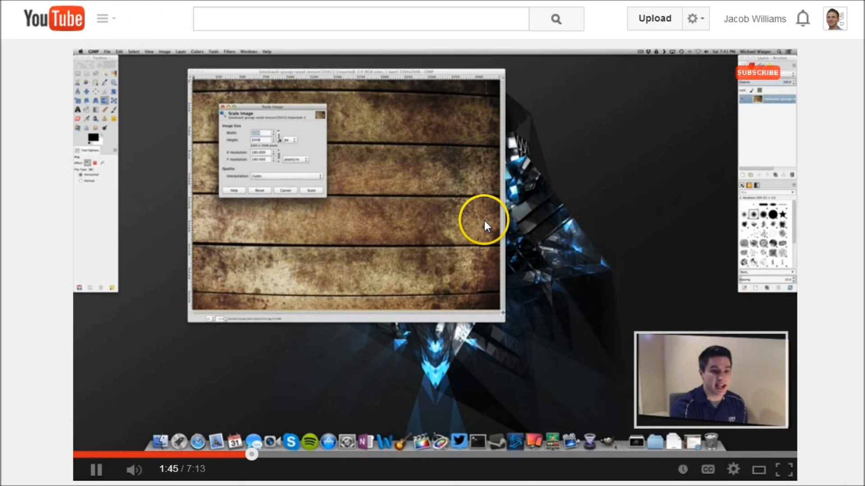
pyautogui.moveTo(231, 344)
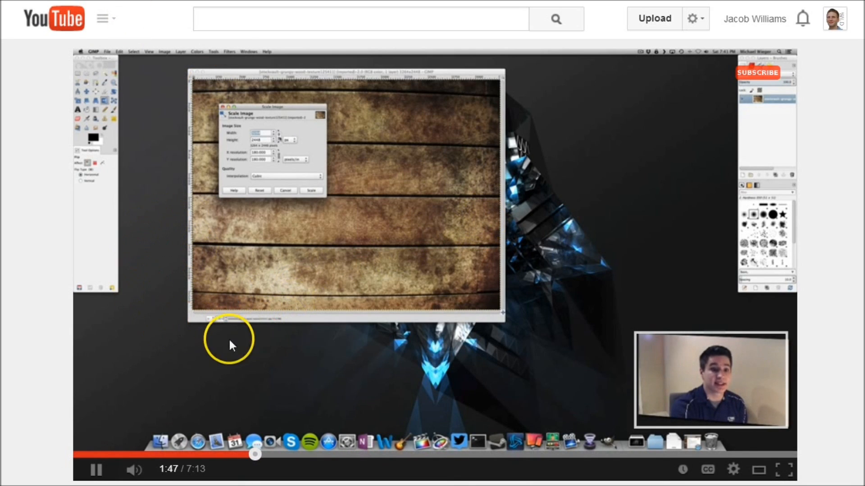
pyautogui.moveTo(69, 413)
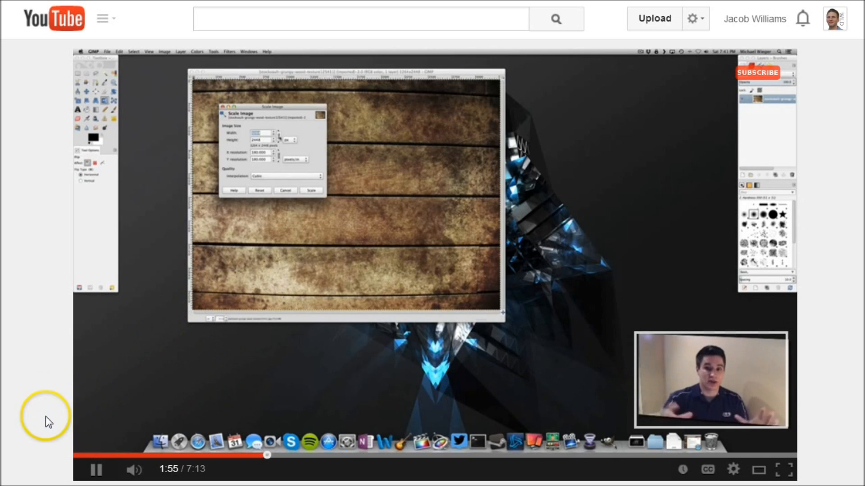
pyautogui.moveTo(479, 325)
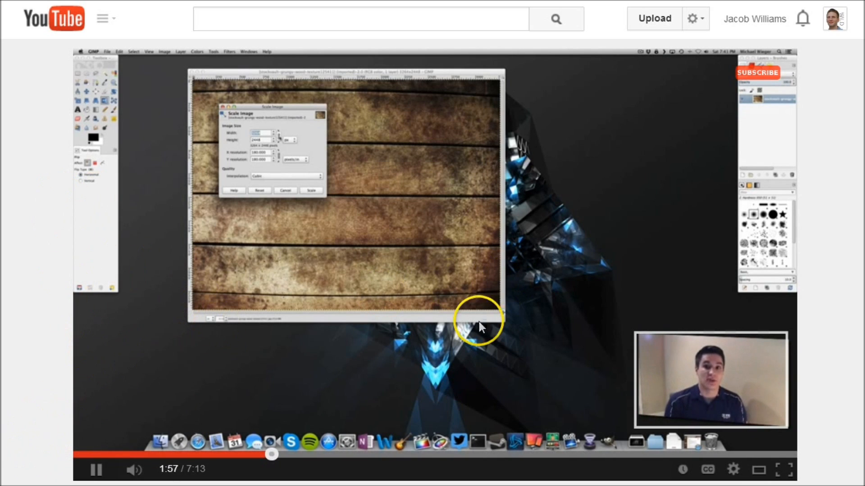
pyautogui.moveTo(50, 384)
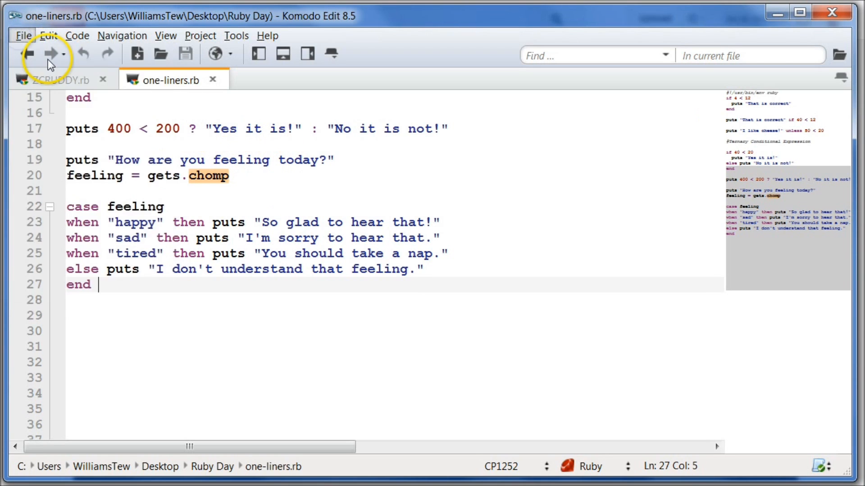
pyautogui.click(23, 35)
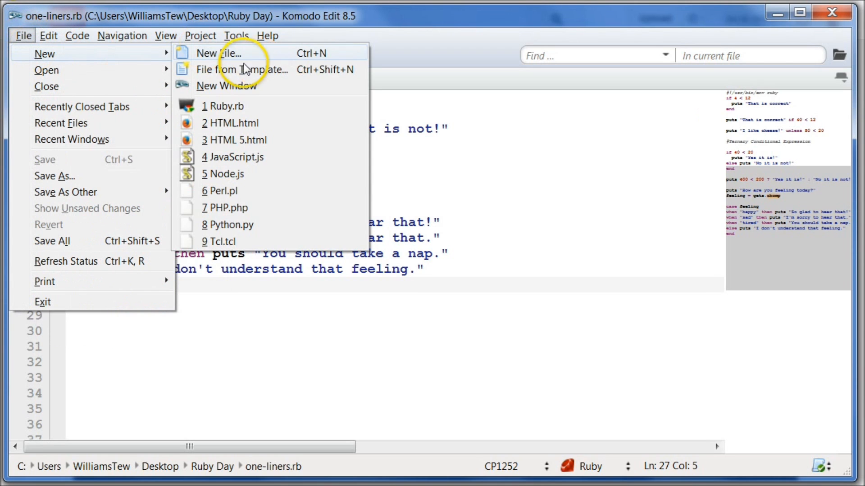
pyautogui.click(217, 53)
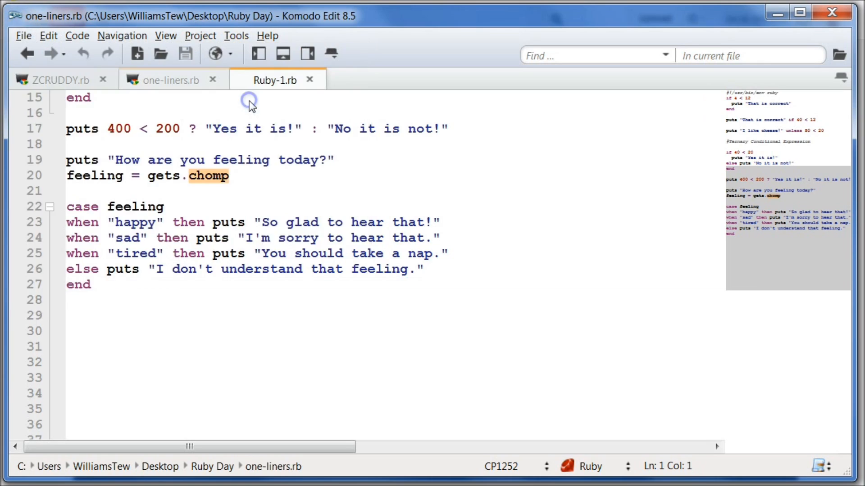
pyautogui.click(275, 80)
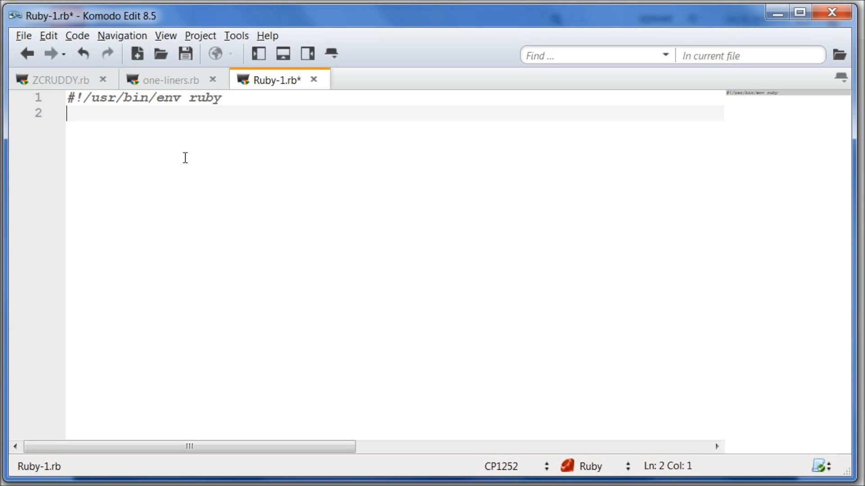
# Type ||= on line 2, then remove it so only the shebang line remains
pyautogui.write('||')
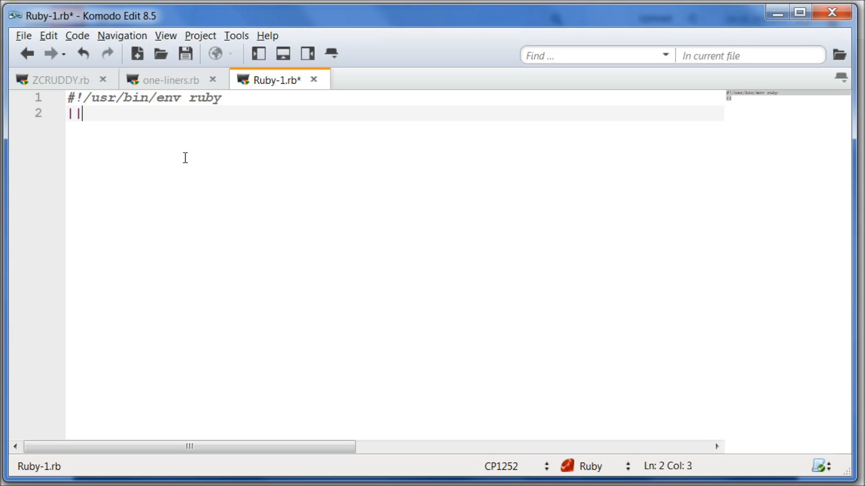
pyautogui.write('=')
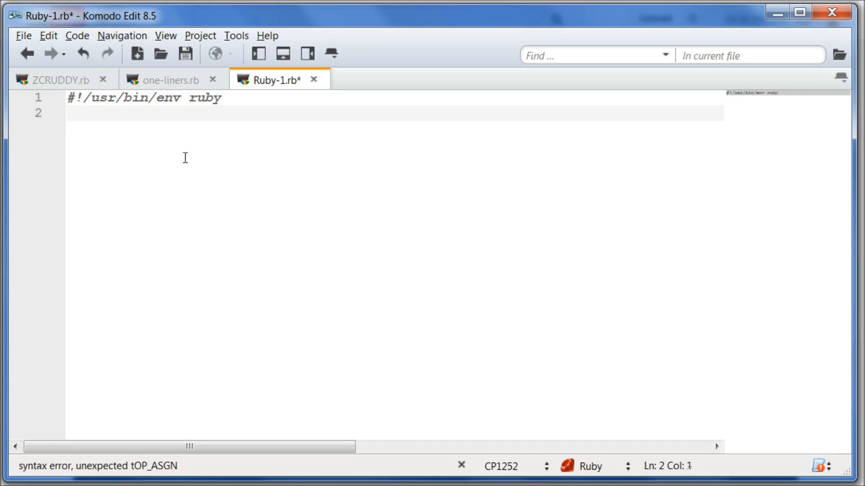
pyautogui.click(69, 114)
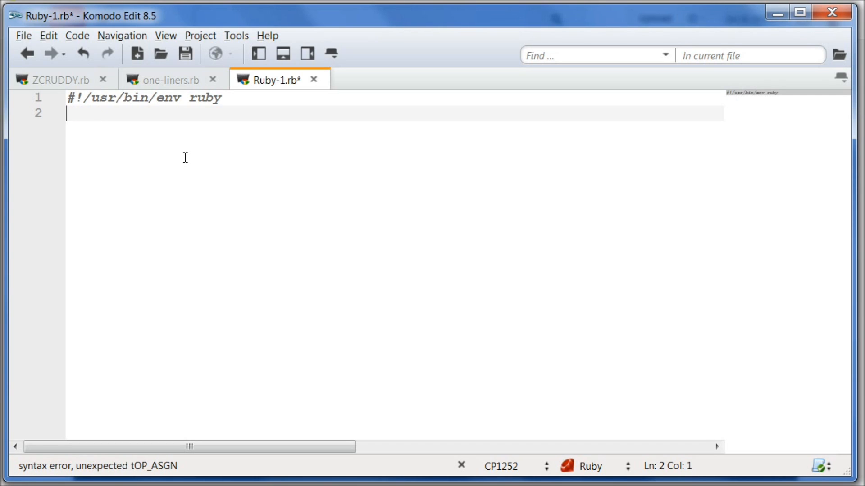
# Write favorite_animal = "cat" on line 2, undoing the catch autocompletion, and add blank lines
pyautogui.write('Favot')
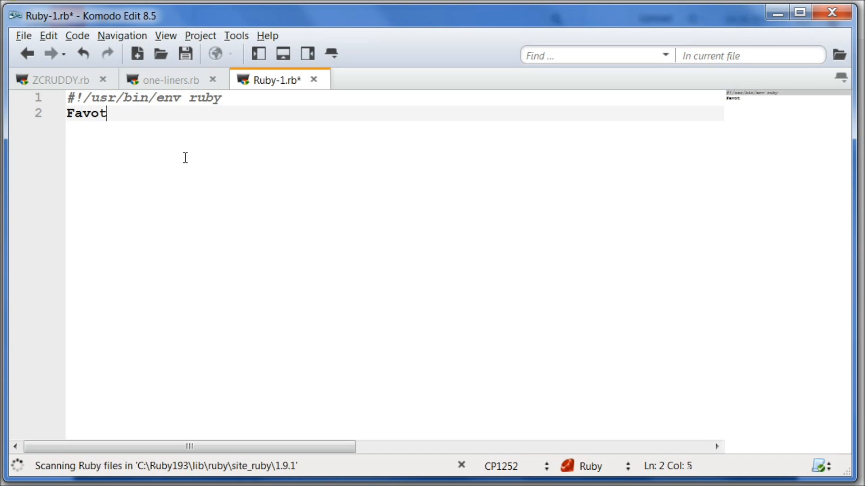
pyautogui.write('fac')
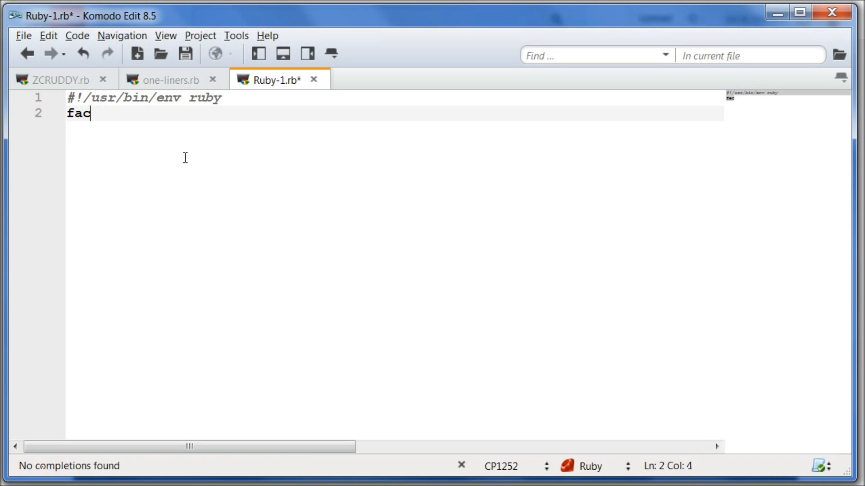
pyautogui.write('vorite_')
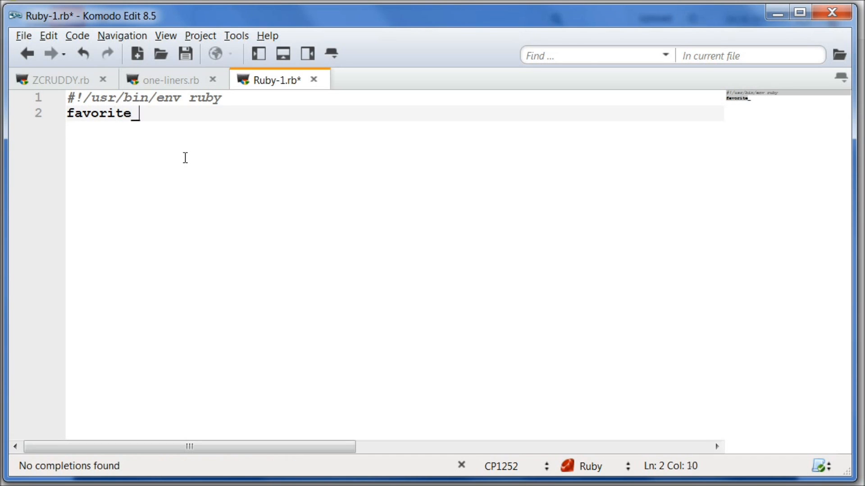
pyautogui.write('animal')
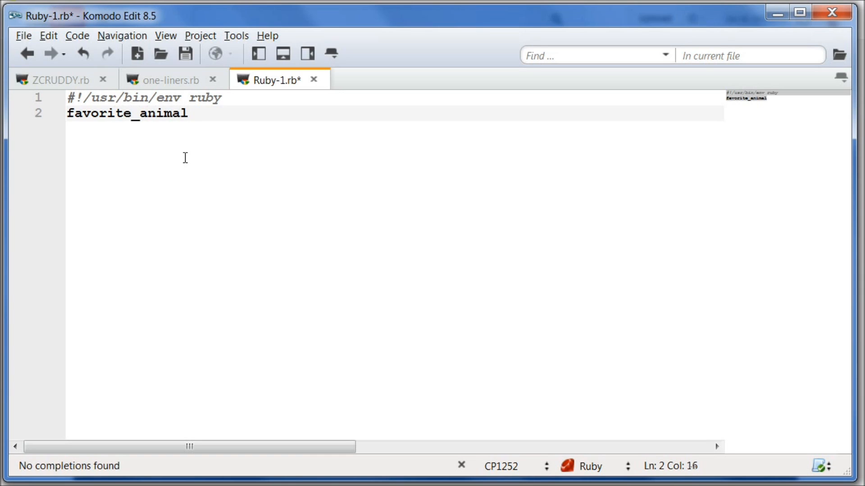
pyautogui.write('=')
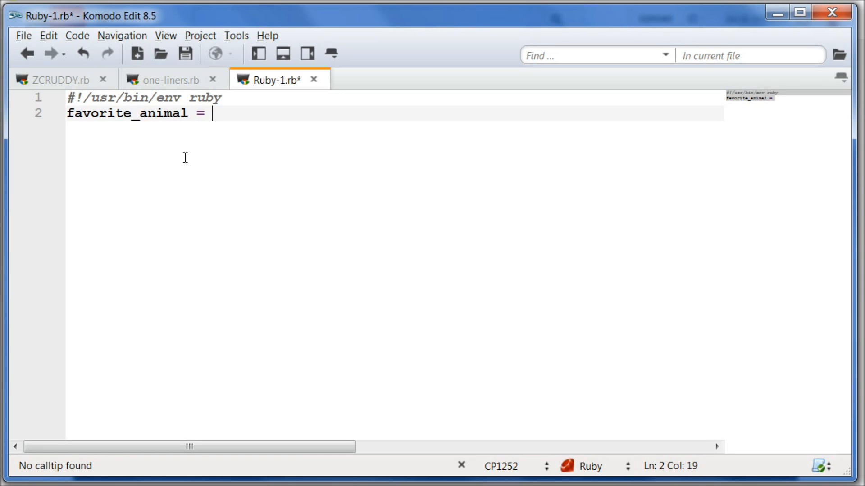
pyautogui.write('cat')
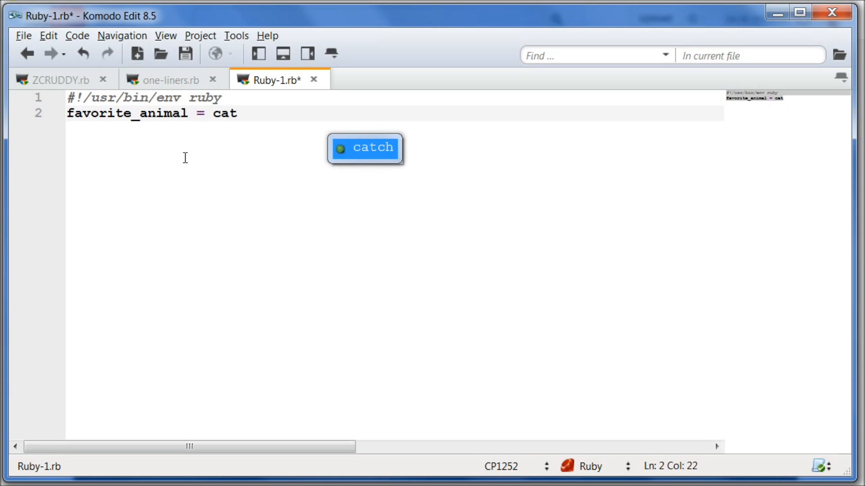
pyautogui.click(365, 148)
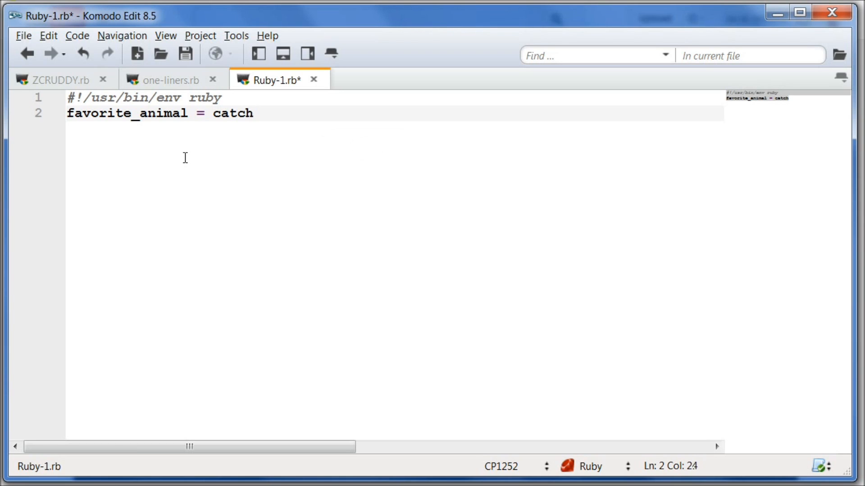
pyautogui.press('BackSpace')
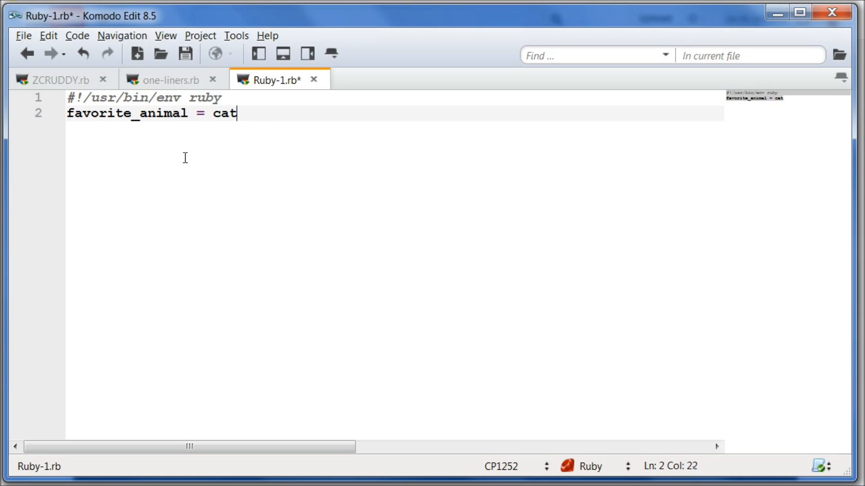
pyautogui.press('space')
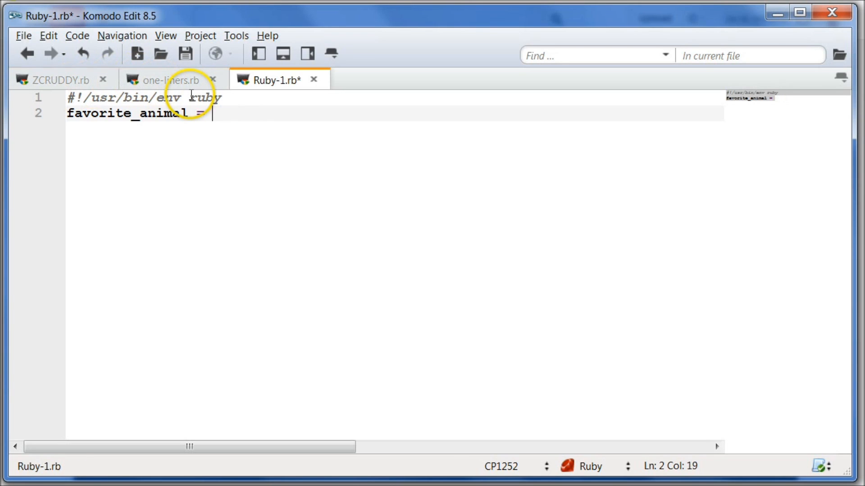
pyautogui.write('"ct"')
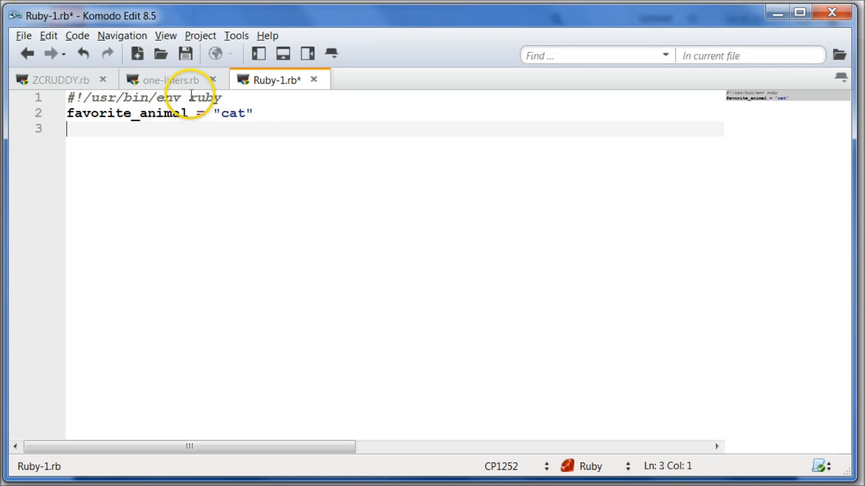
pyautogui.press('Return')
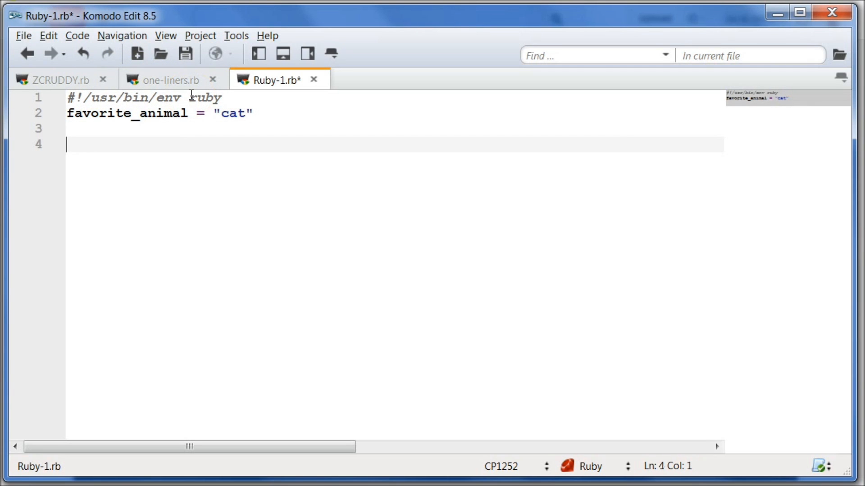
# Add favorite_animal ||= "dog" on line 4
pyautogui.write('favorite_')
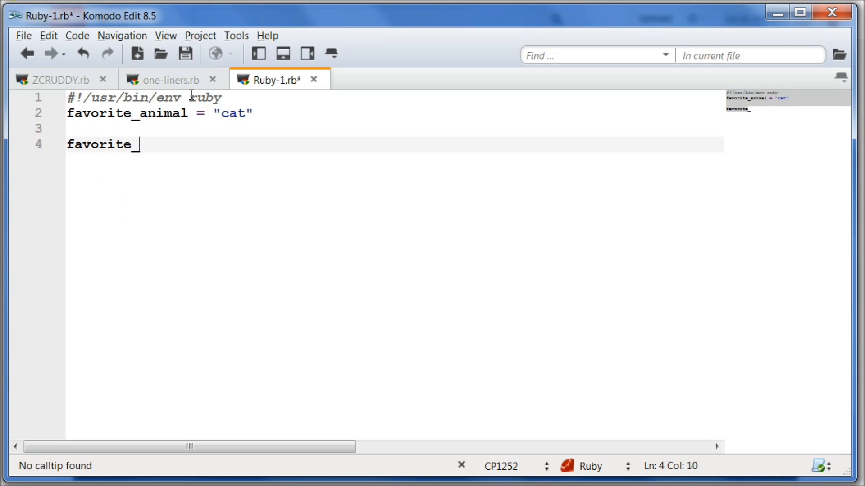
pyautogui.write('animal ||')
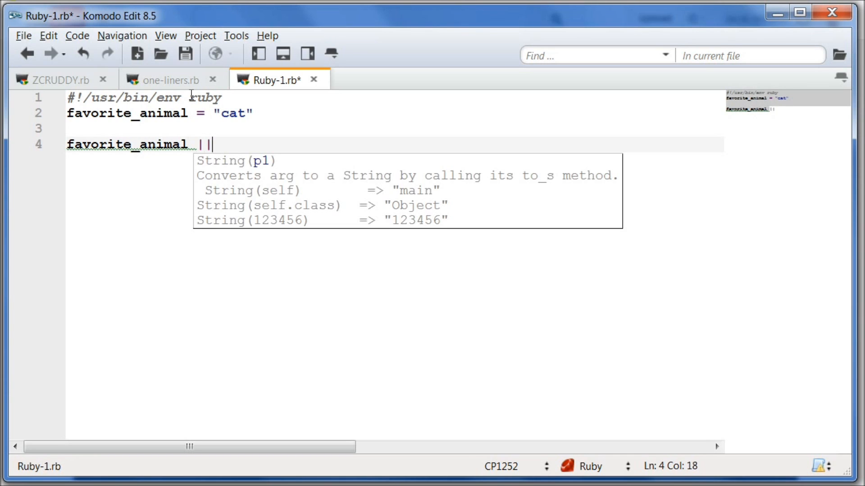
pyautogui.write('+')
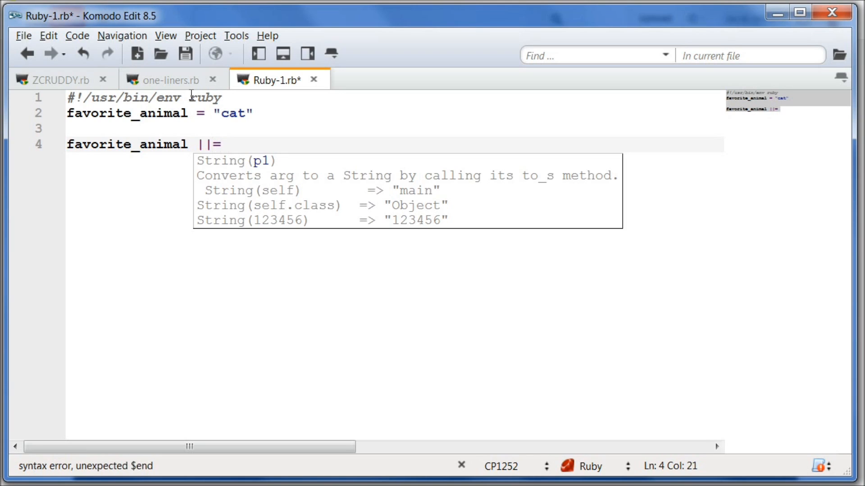
pyautogui.write('"do"')
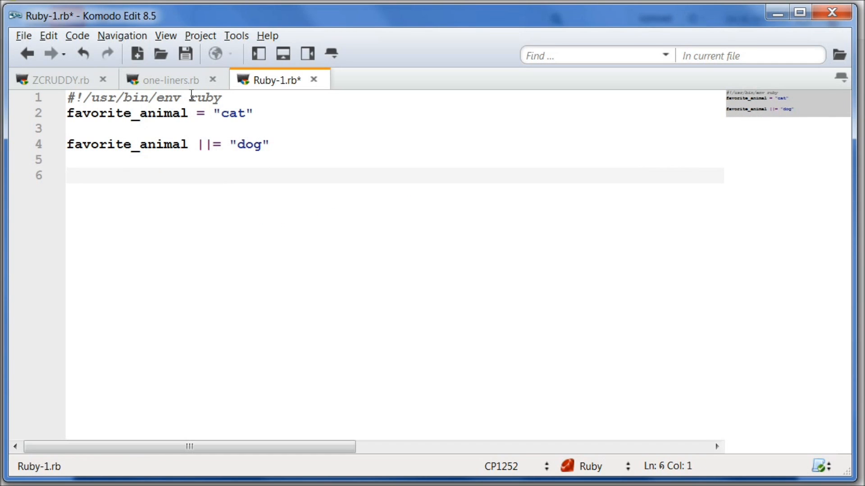
# Add print favorite_animal on line 6
pyautogui.write('print')
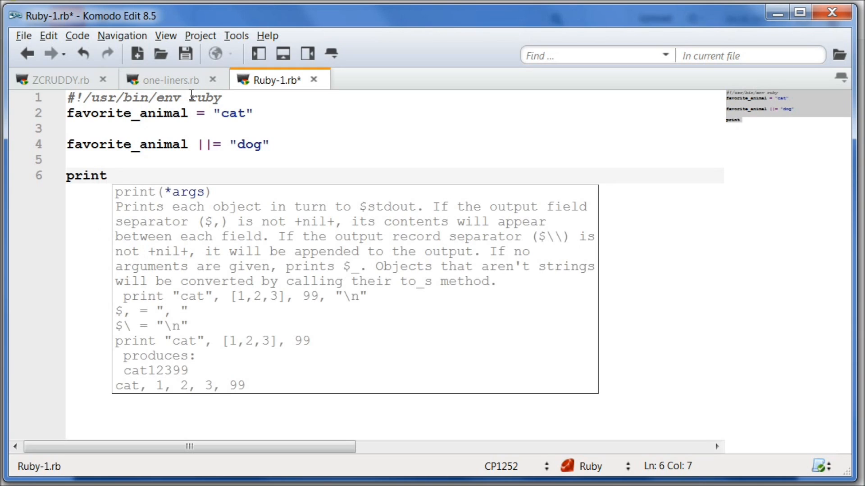
pyautogui.write('p')
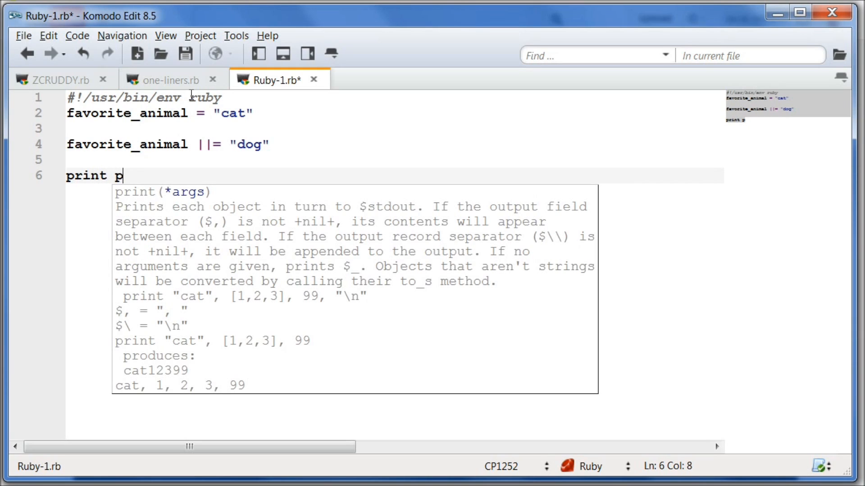
pyautogui.write('avorite_')
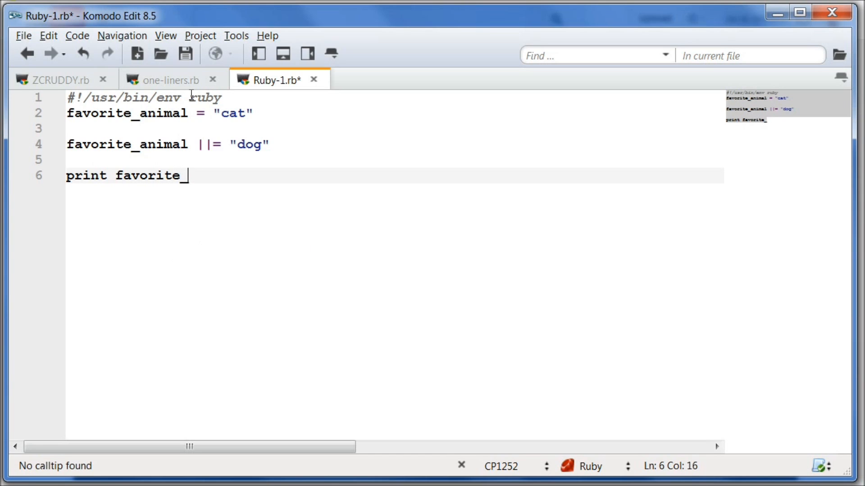
pyautogui.write('animal')
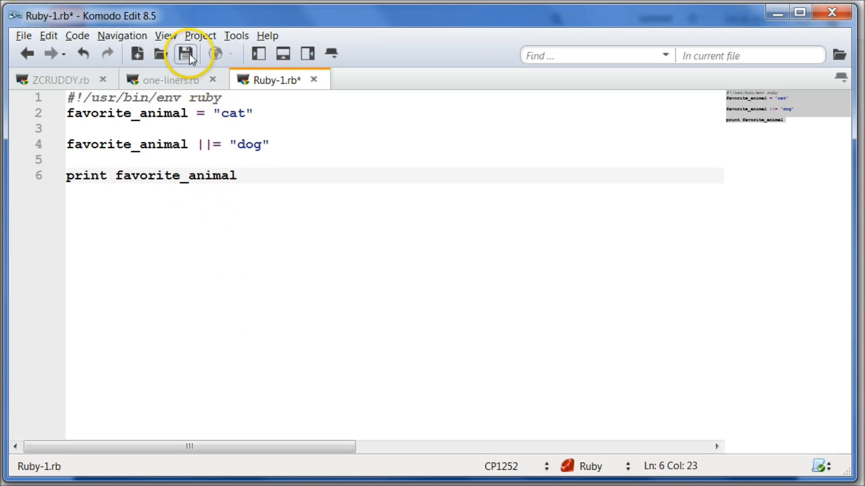
# Replace the default file name with conditional and save as conditional.rb
pyautogui.click(186, 53)
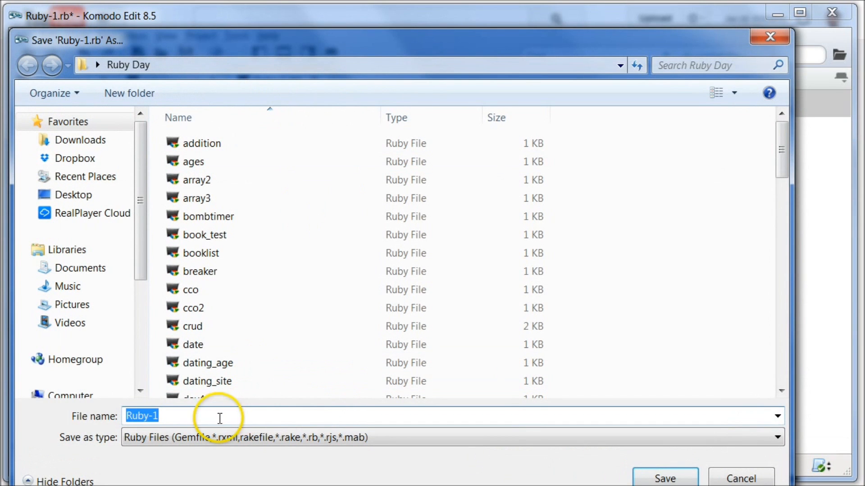
pyautogui.click(219, 416)
pyautogui.write('conditio')
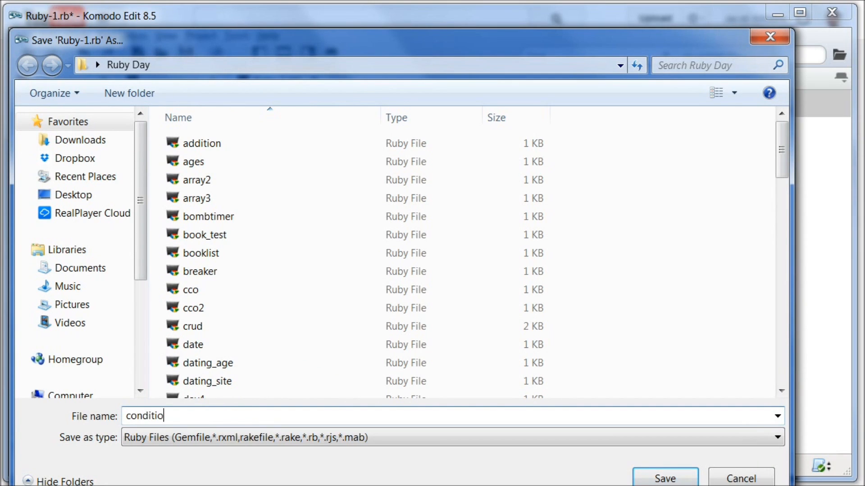
pyautogui.write('nal')
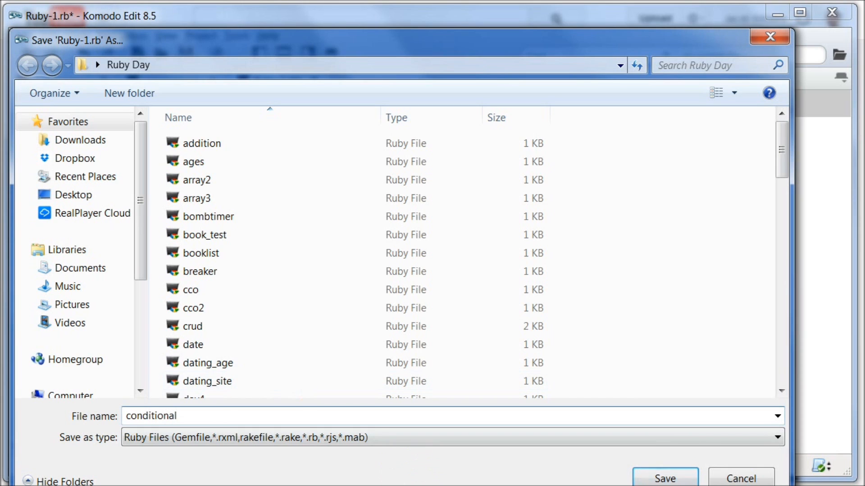
pyautogui.click(664, 478)
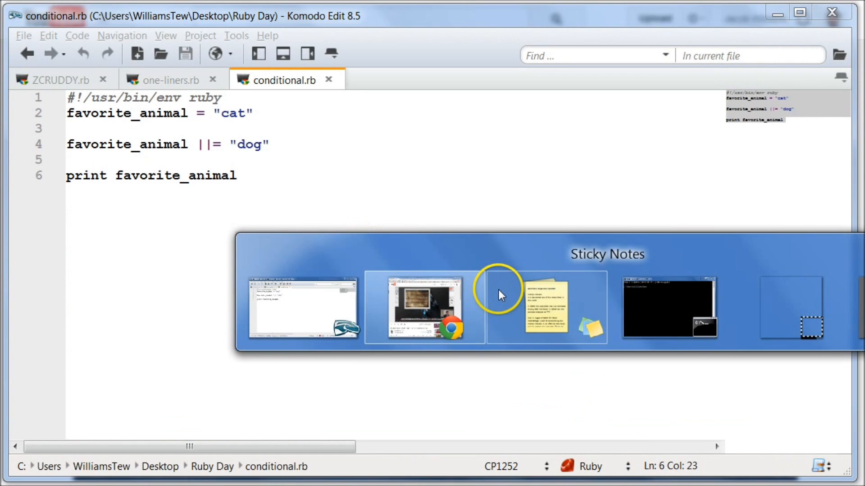
# Run conditional.rb in the Ruby command prompt, see it print cat, then return to line 2
pyautogui.click(669, 307)
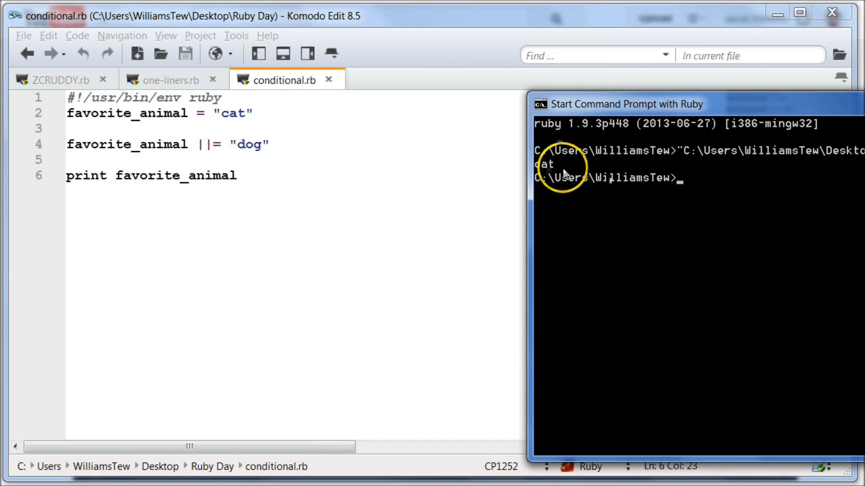
pyautogui.moveTo(177, 140)
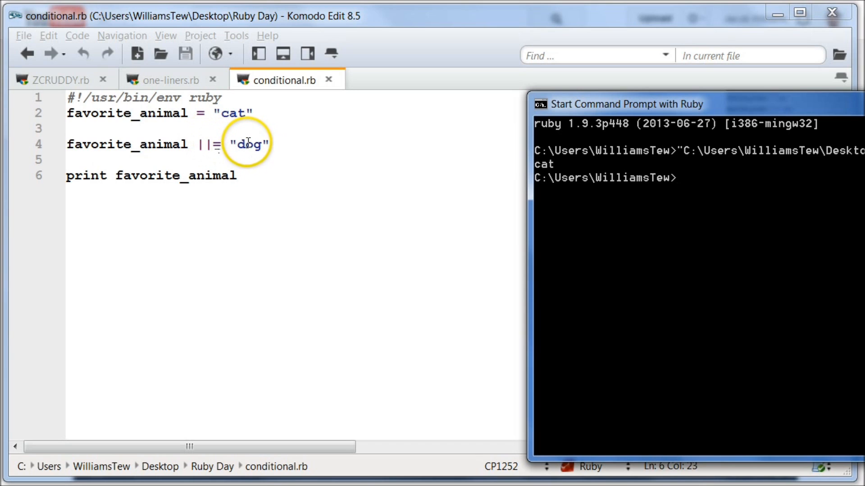
pyautogui.moveTo(132, 113)
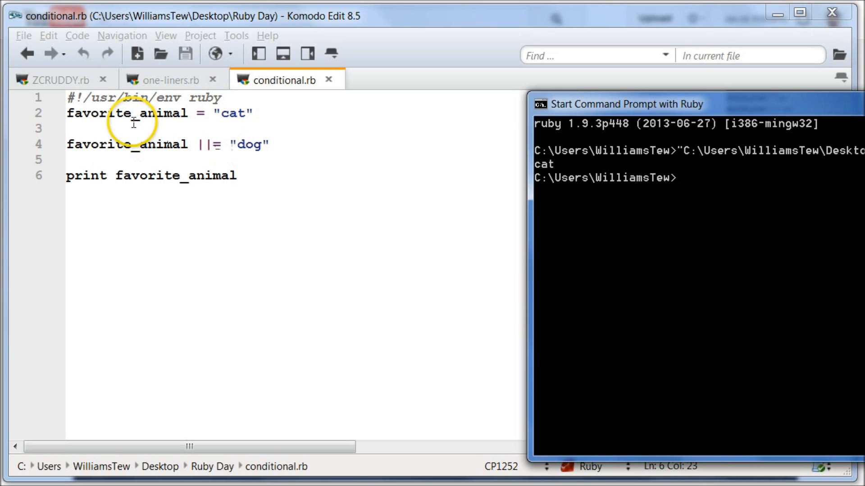
pyautogui.click(259, 114)
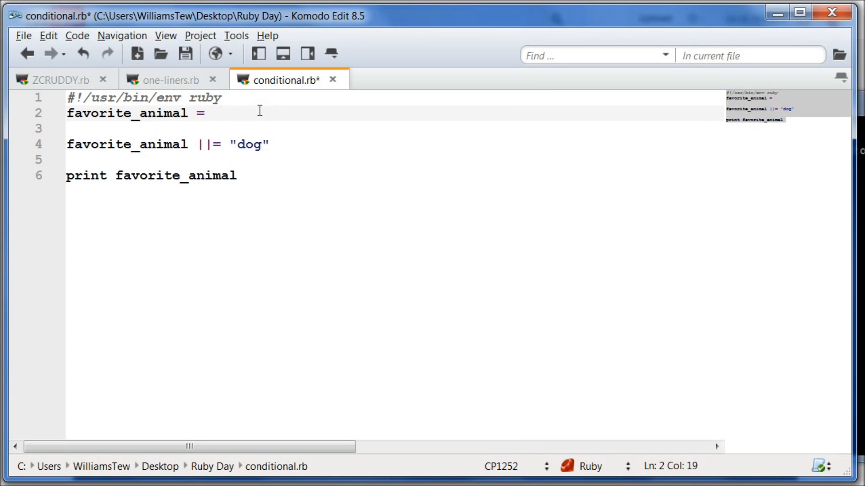
# Replace "cat" with nil on line 2, save, and rerun to see dog printed
pyautogui.write('nil')
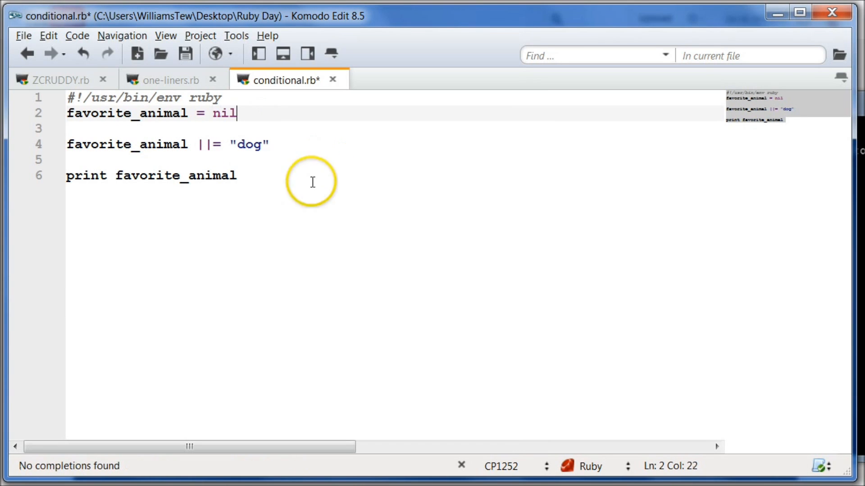
pyautogui.click(242, 175)
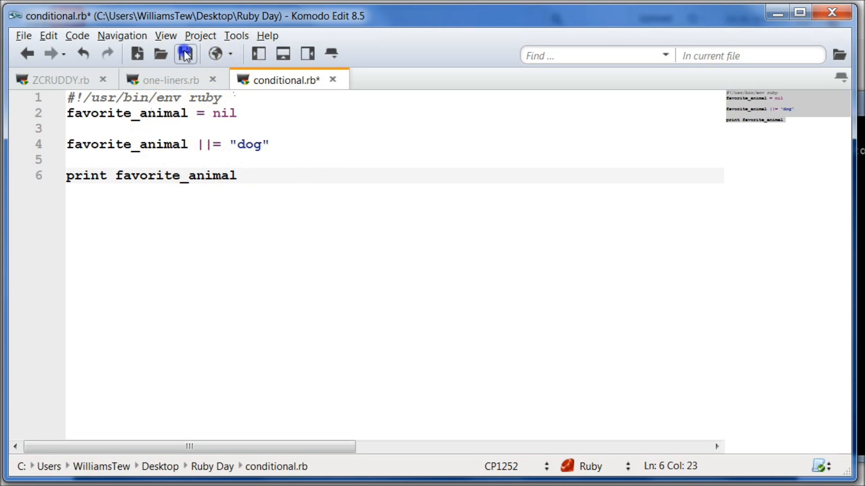
pyautogui.click(185, 53)
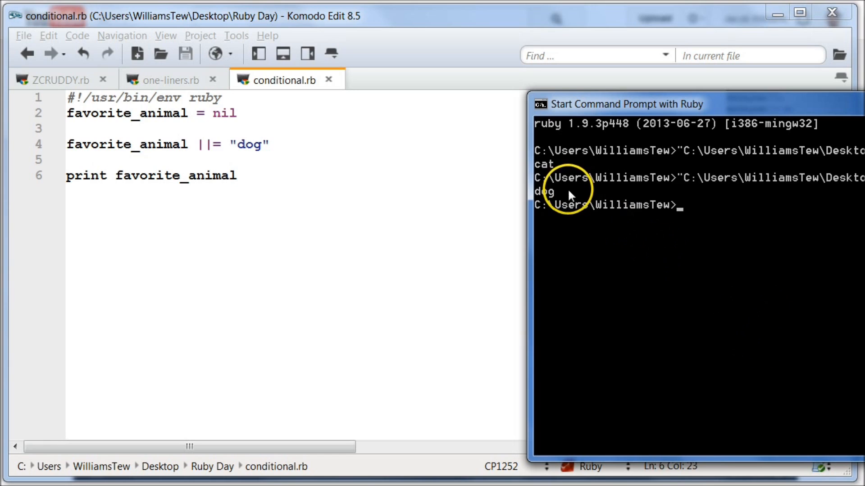
pyautogui.click(238, 113)
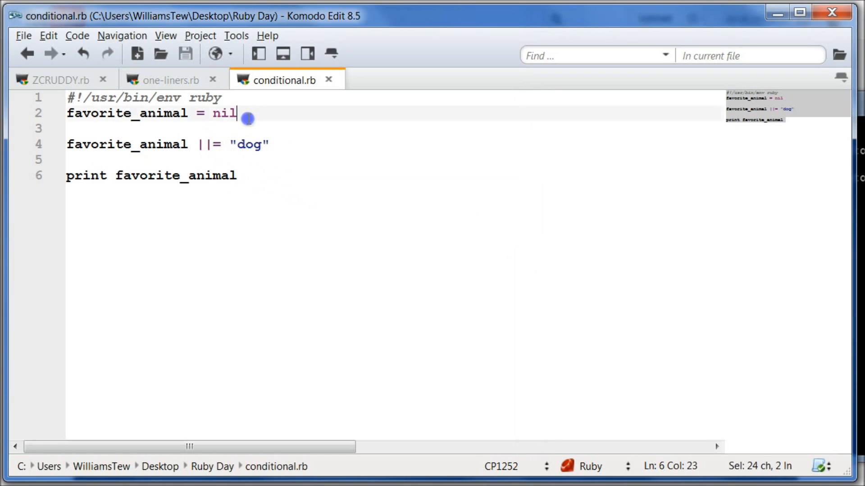
# Type favorite_animal ||= "emu" on line 5 below the dog line and tidy the blank lines
pyautogui.click(274, 145)
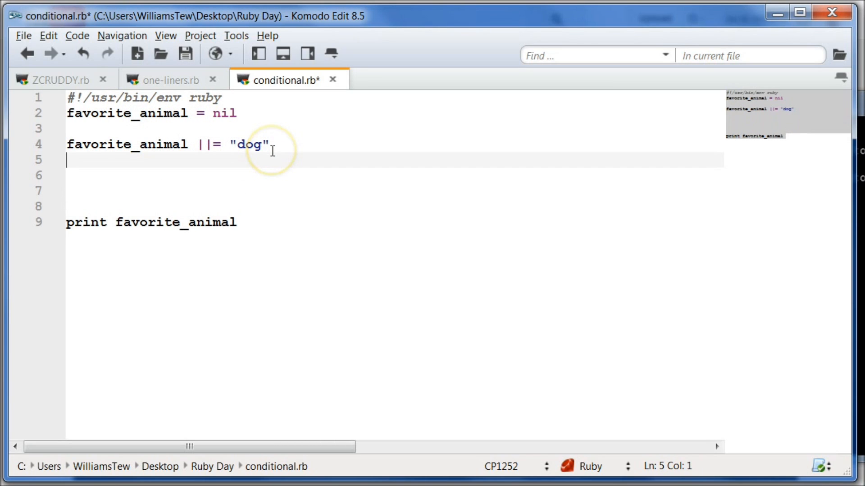
pyautogui.write('favo')
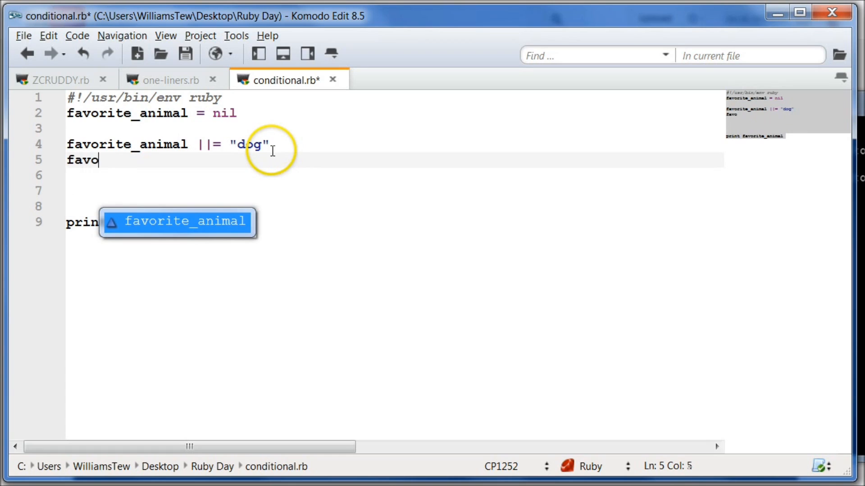
pyautogui.write('rite_a')
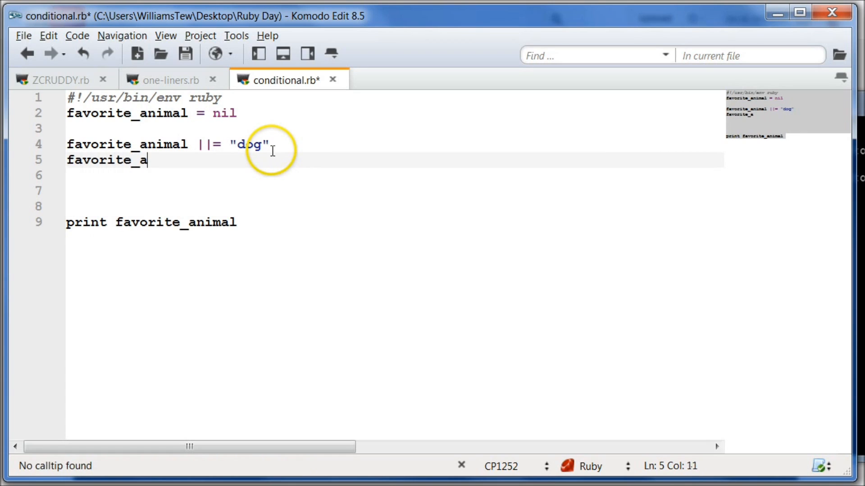
pyautogui.write('nimal')
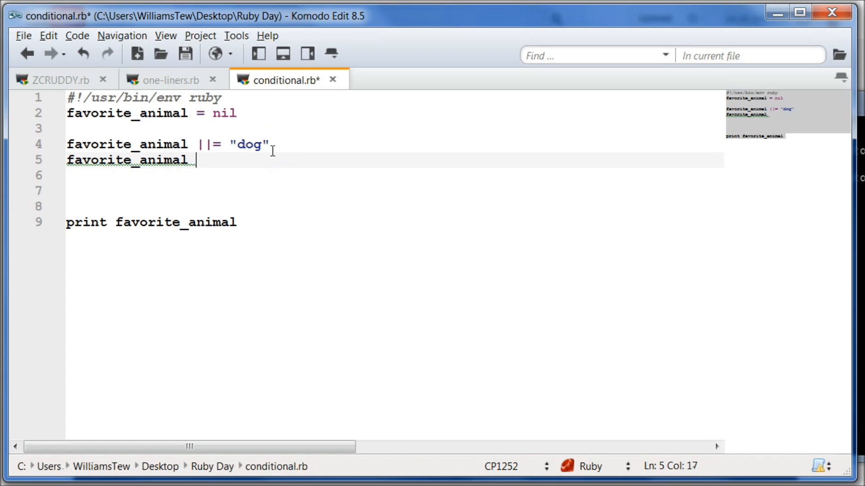
pyautogui.write('||')
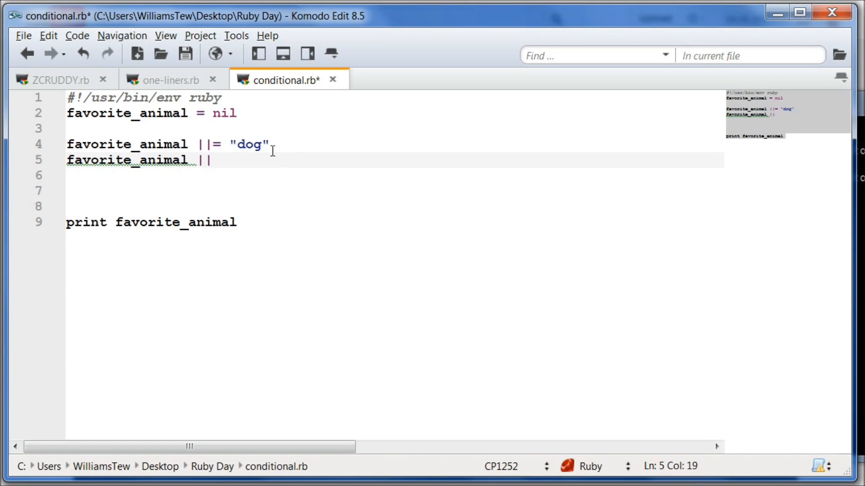
pyautogui.write('= ""')
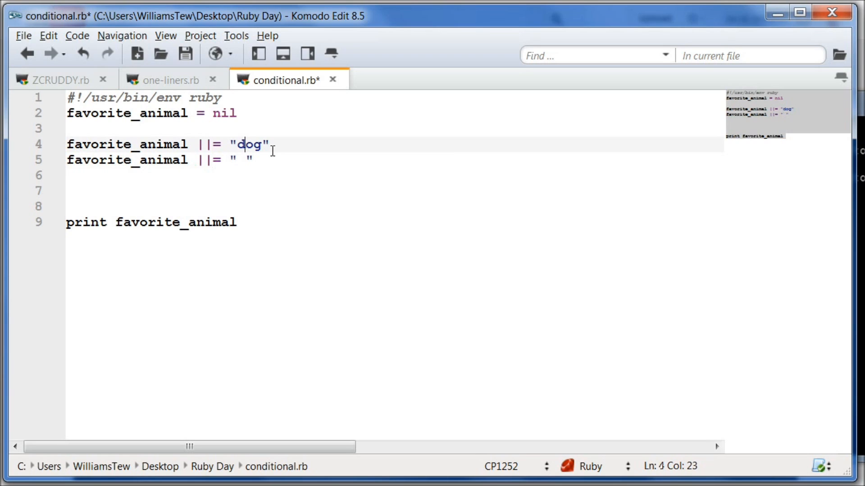
pyautogui.click(234, 160)
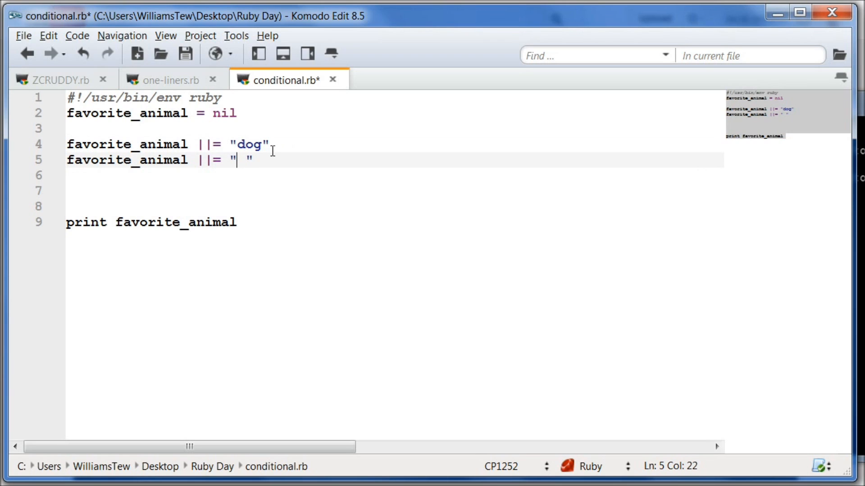
pyautogui.write('e')
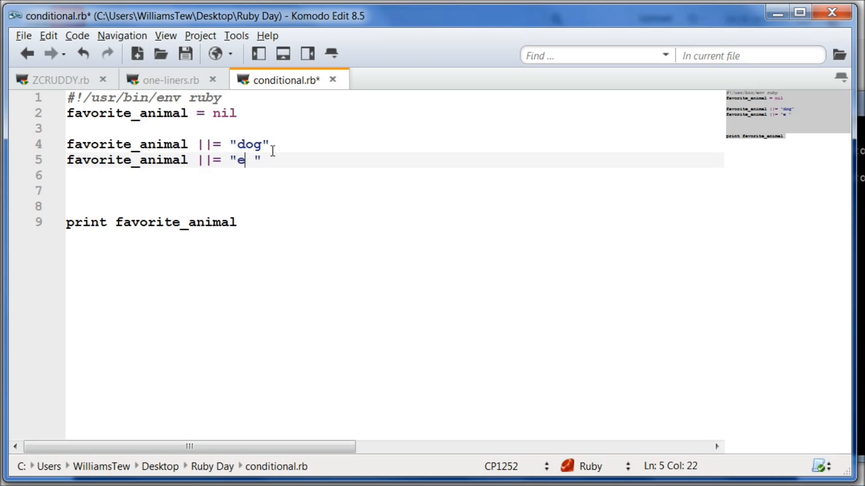
pyautogui.write('mu')
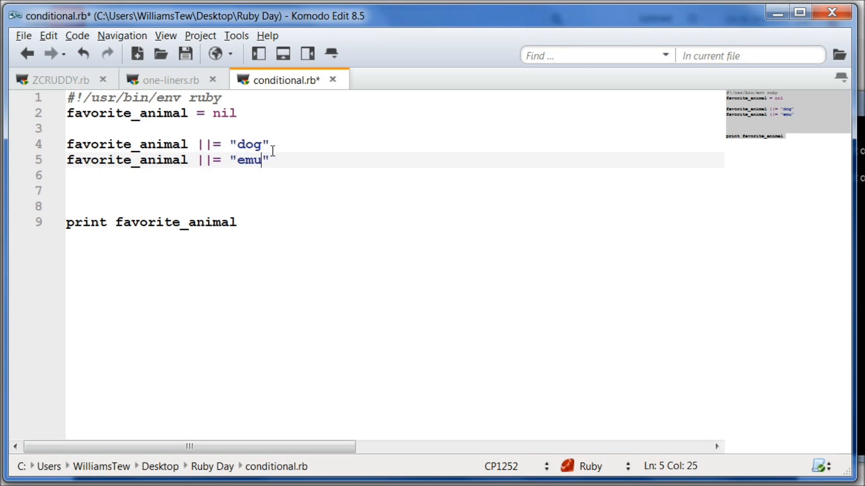
pyautogui.press('Return')
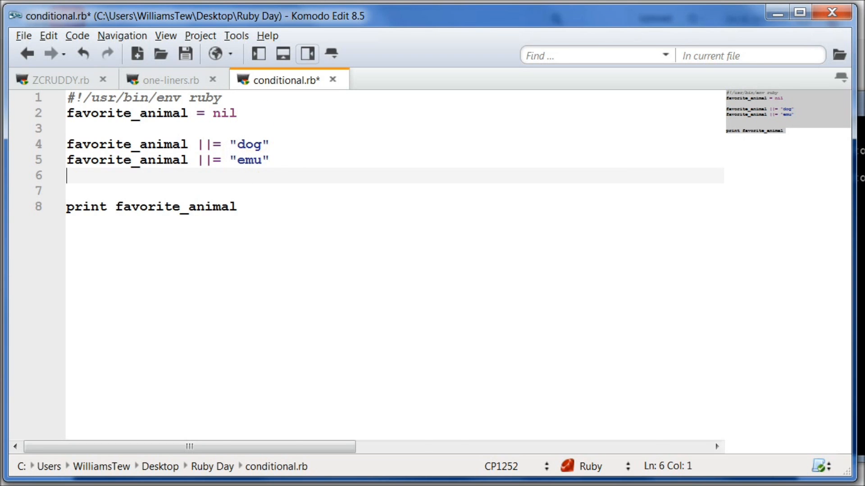
# Glance at the emu photo, save the emu version, and rerun conditional.rb in the prompt
pyautogui.press('alt+tab')
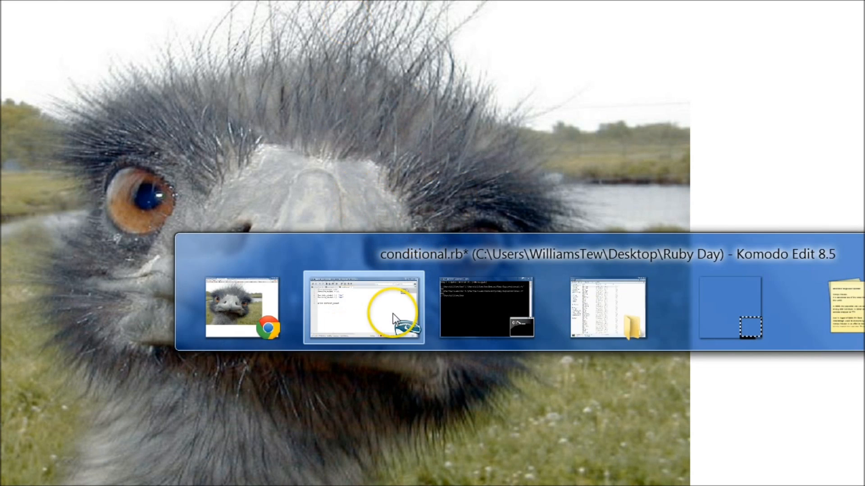
pyautogui.click(363, 307)
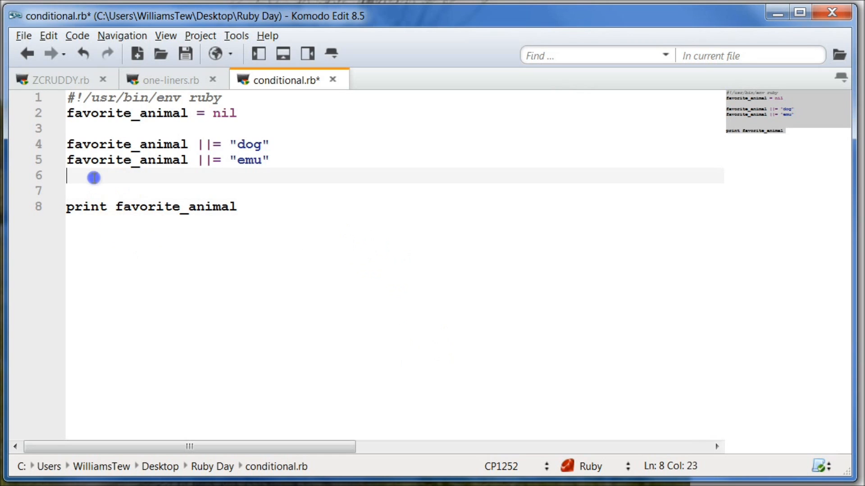
pyautogui.click(185, 54)
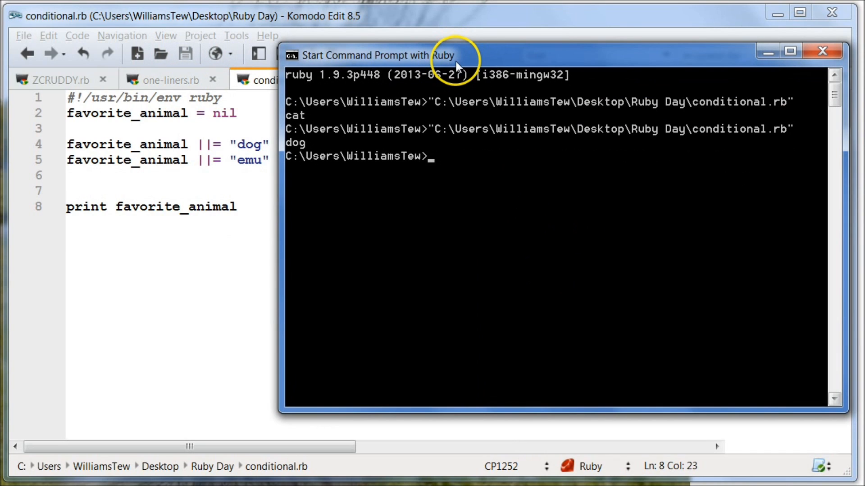
pyautogui.press('Return')
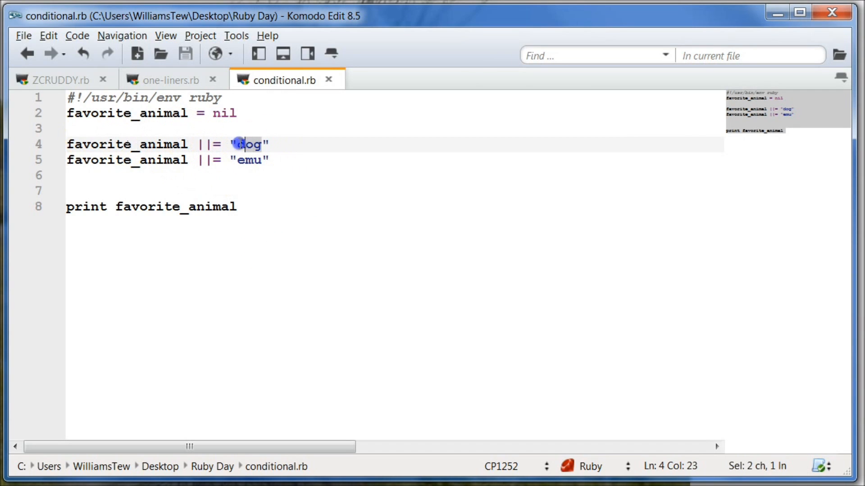
pyautogui.click(238, 160)
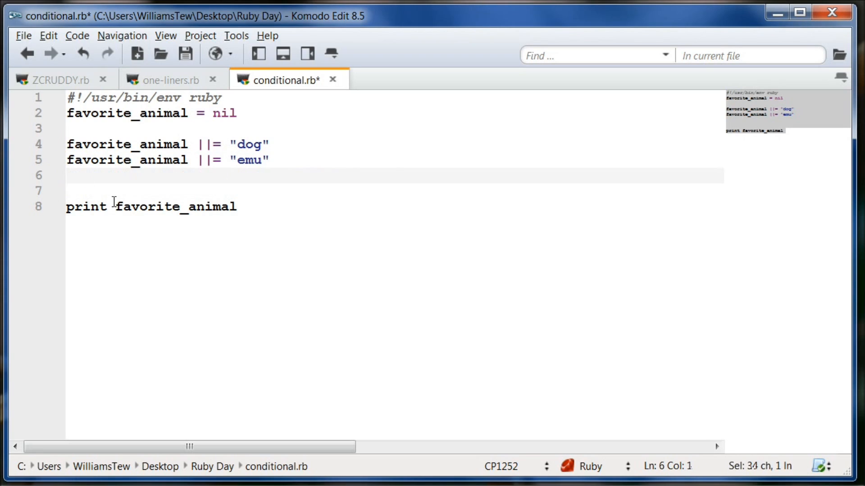
# Type favorite_animal = "araripe Manakin" on line 6
pyautogui.write('favorit')
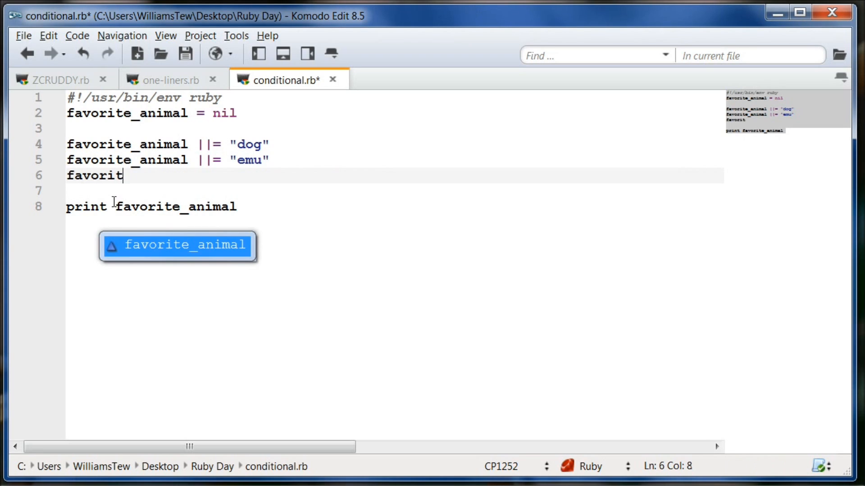
pyautogui.write('e_anima')
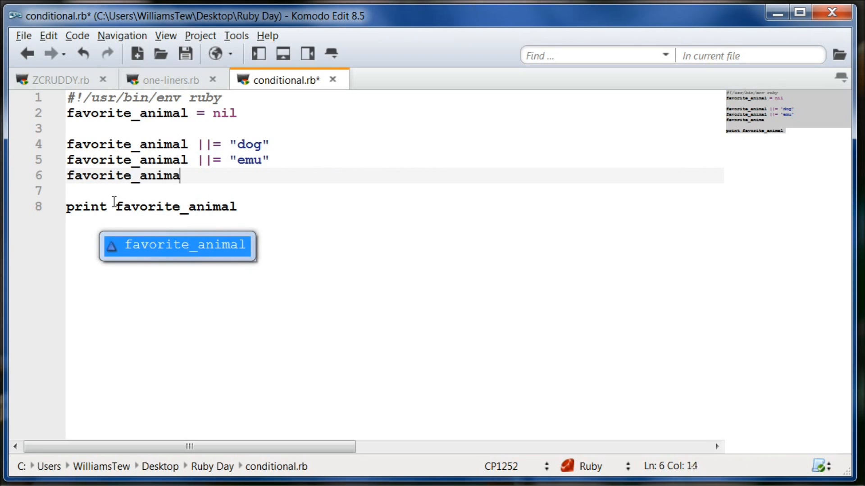
pyautogui.write('l =')
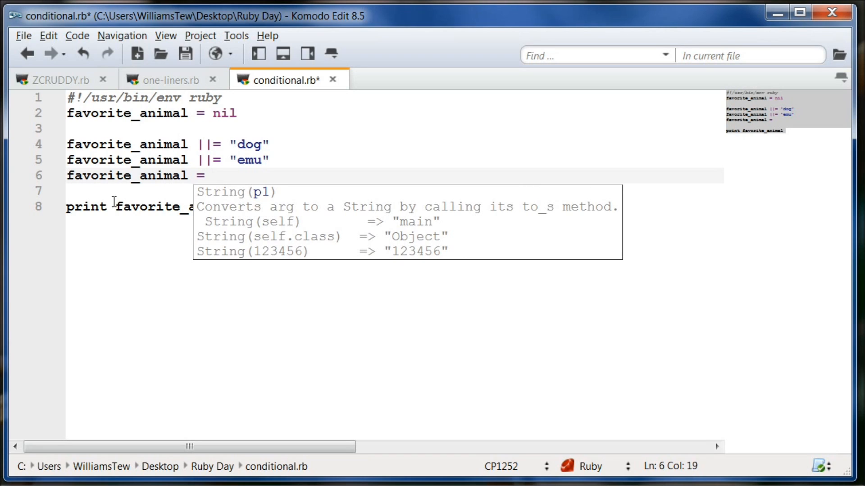
pyautogui.write('"A"')
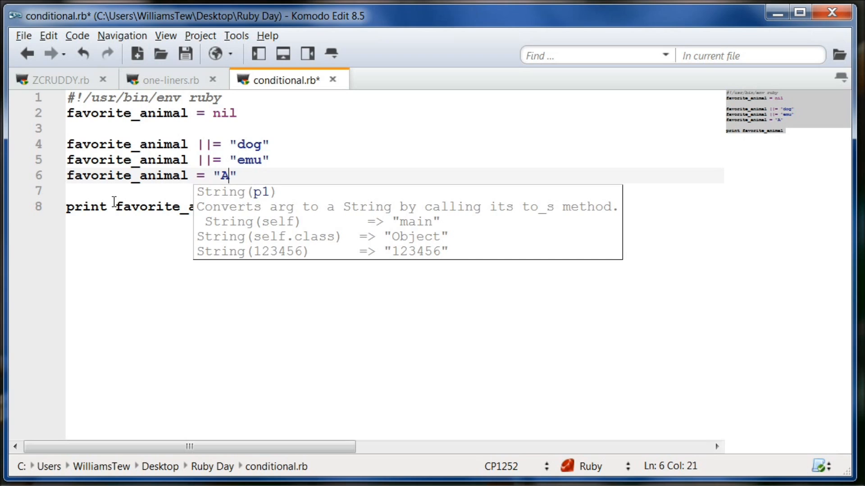
pyautogui.write('ripe')
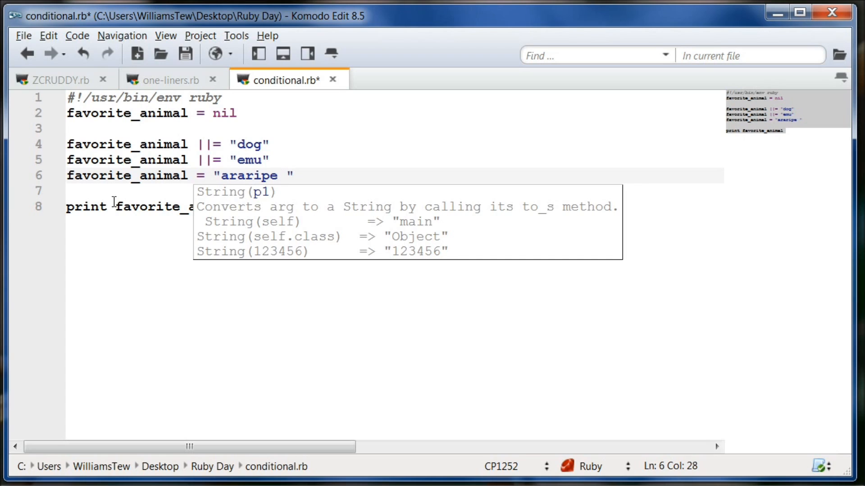
pyautogui.write('Manakin')
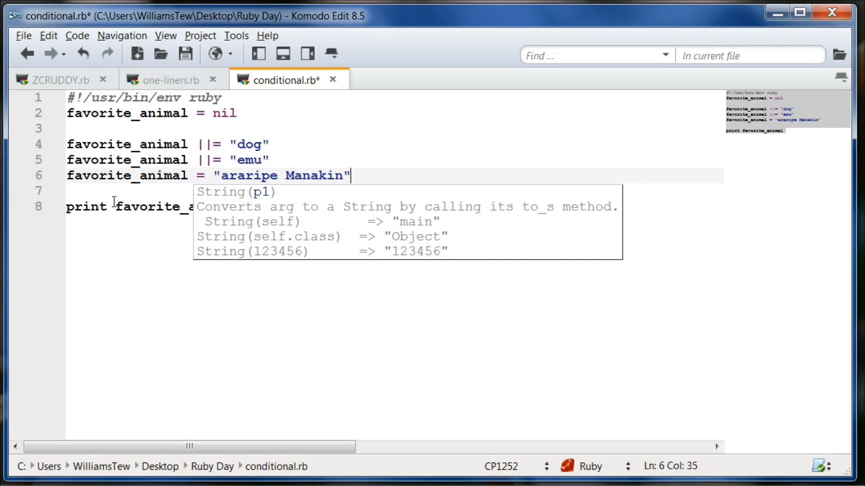
pyautogui.press('Left')
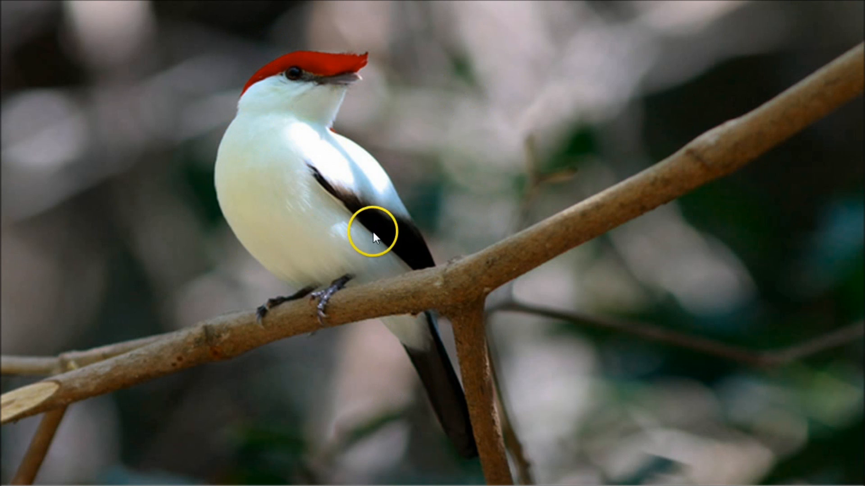
pyautogui.moveTo(460, 207)
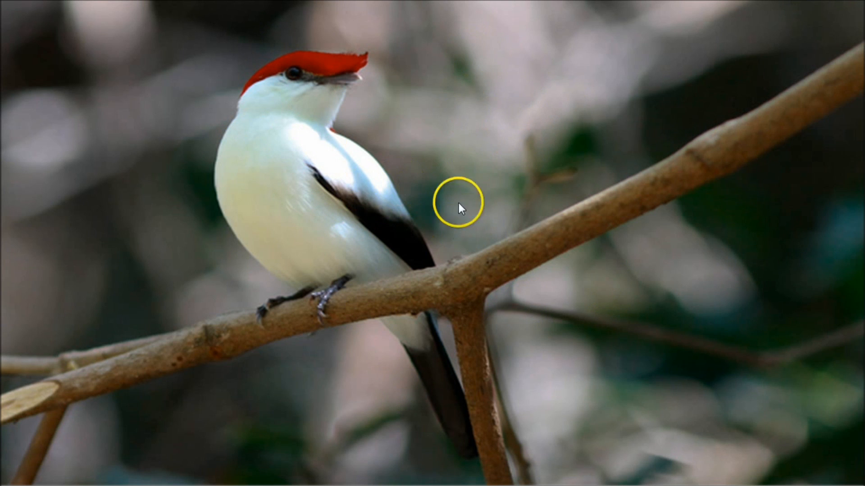
pyautogui.moveTo(852, 218)
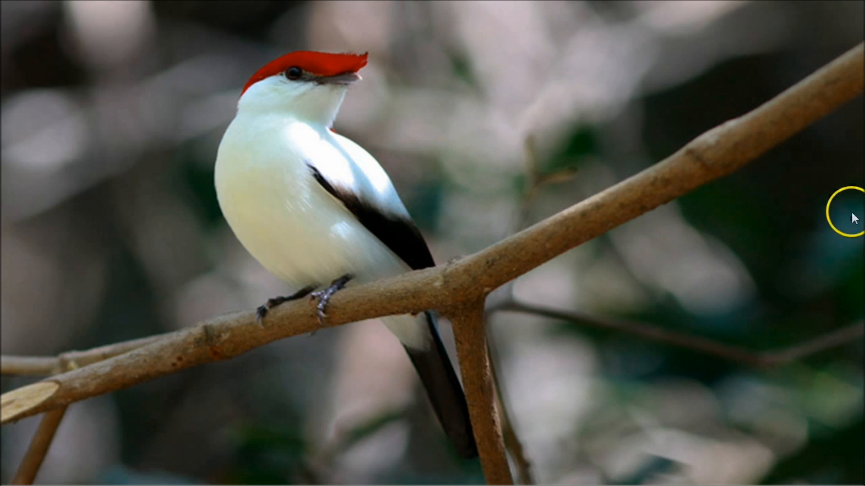
pyautogui.moveTo(665, 265)
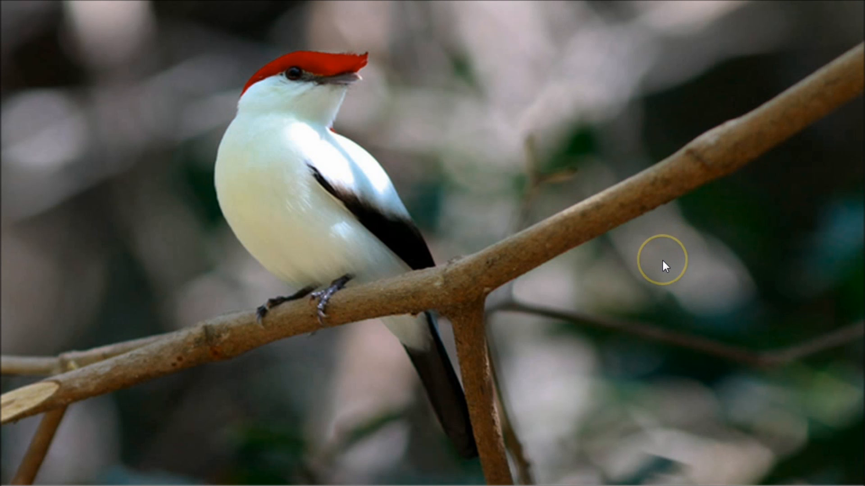
# View the Araripe Manakin photo, then bring up the Alt+Tab window switcher
pyautogui.press('alt+tab')
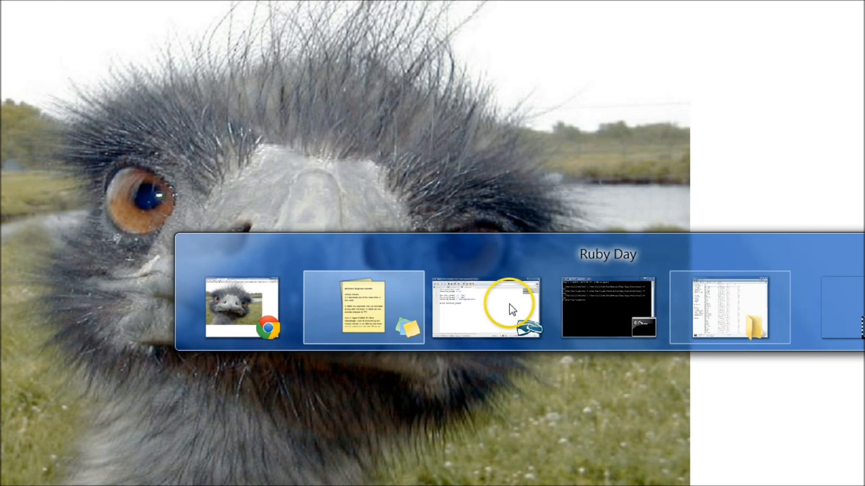
# Save conditional.rb with "Araripe Manakin" on line 6 and rerun it in the Ruby prompt
pyautogui.click(486, 308)
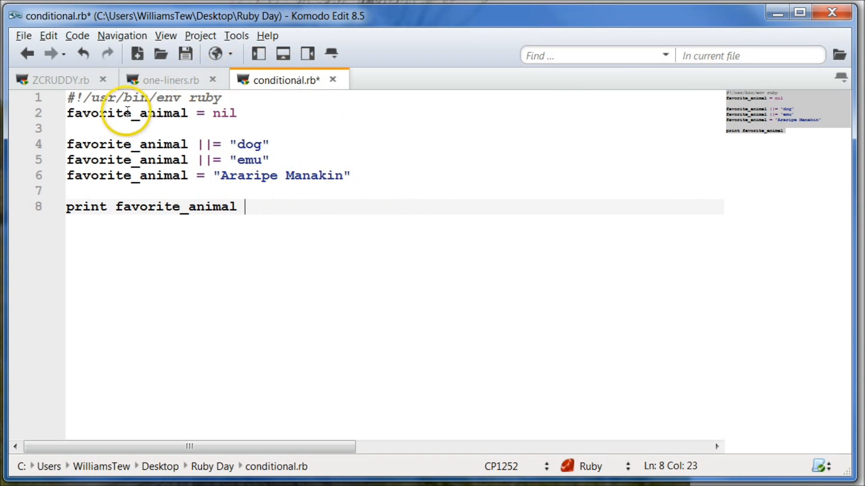
pyautogui.press('ctrl+s')
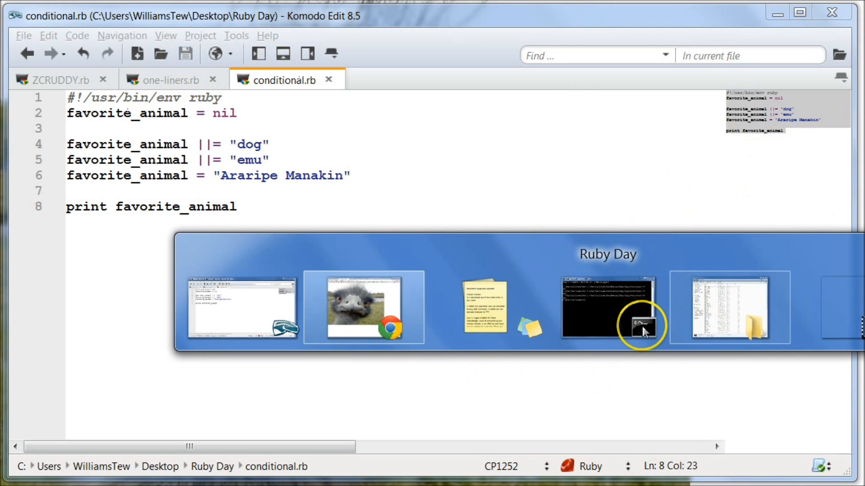
pyautogui.click(608, 307)
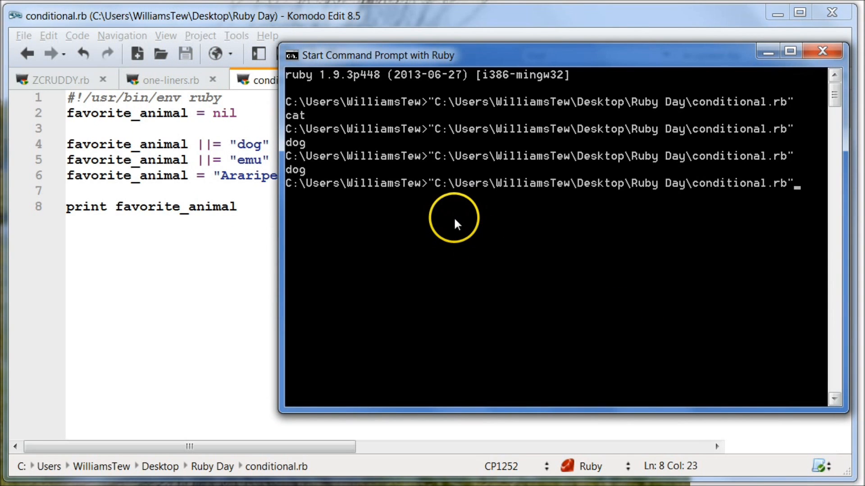
pyautogui.press('Return')
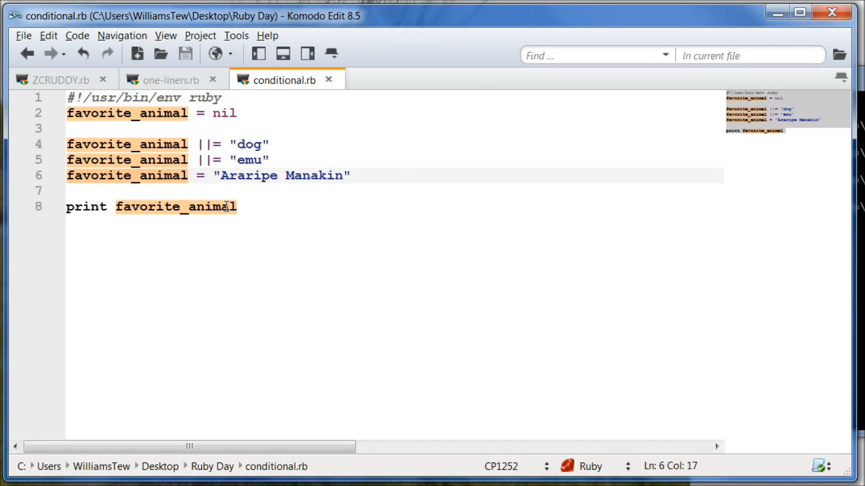
# Change line 6 to ||= for "Araripe Manakin", save, and begin changing line 5's emu assignment to plain =
pyautogui.write('||')
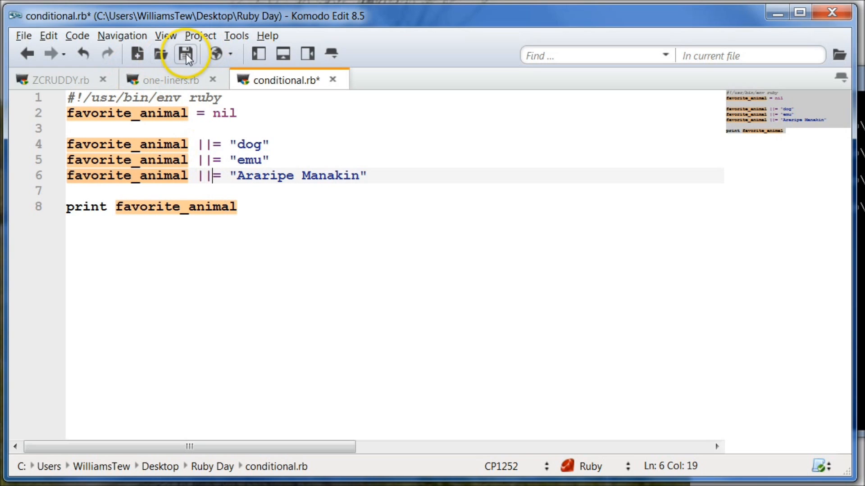
pyautogui.click(185, 53)
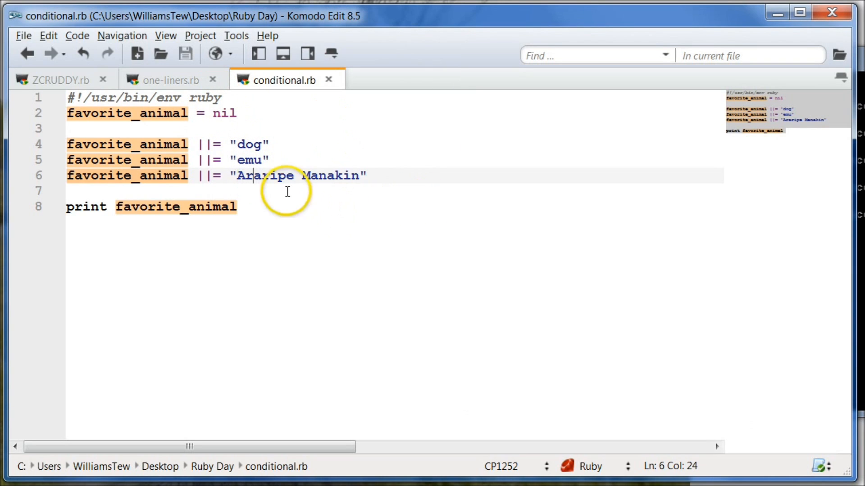
pyautogui.click(260, 160)
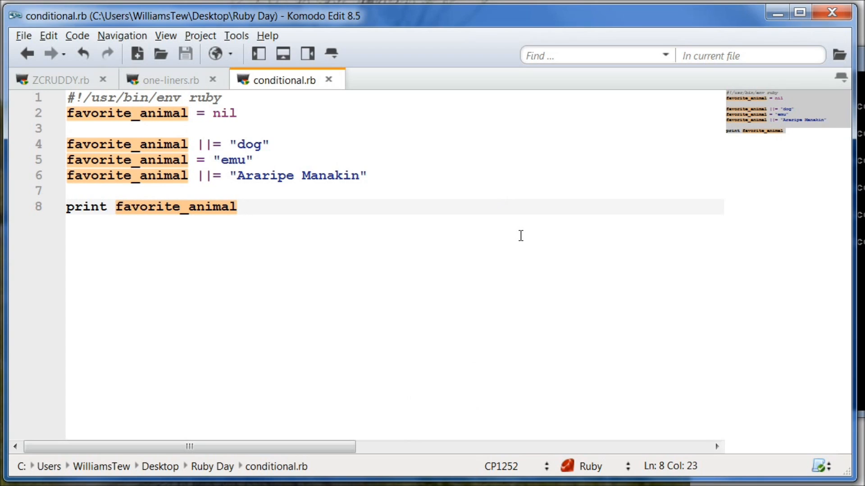
# Rerun conditional.rb from the Ruby command prompt so it prints emu
pyautogui.click(245, 206)
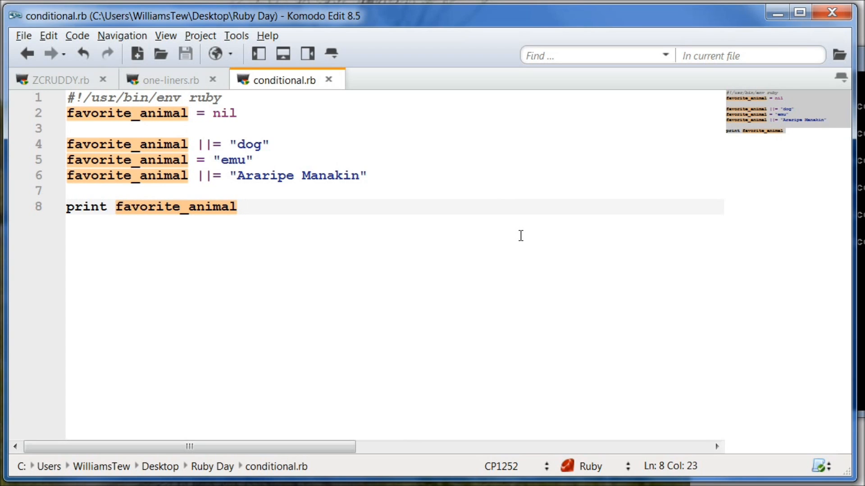
pyautogui.click(244, 206)
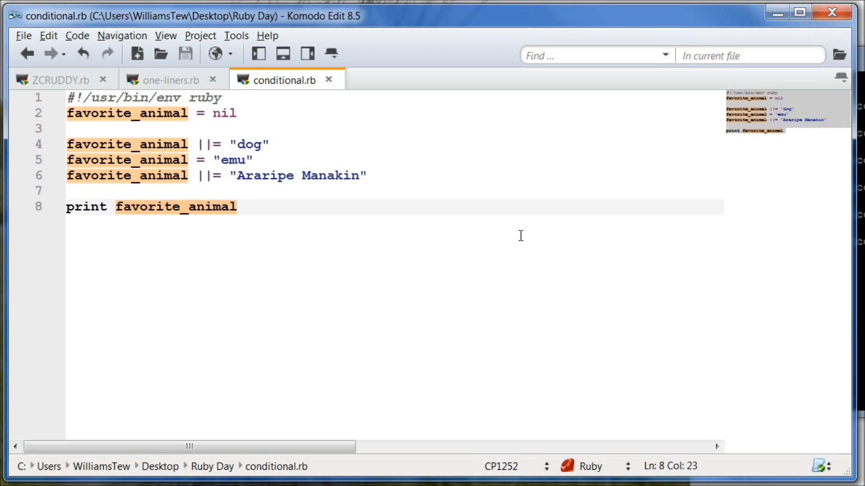
pyautogui.click(244, 207)
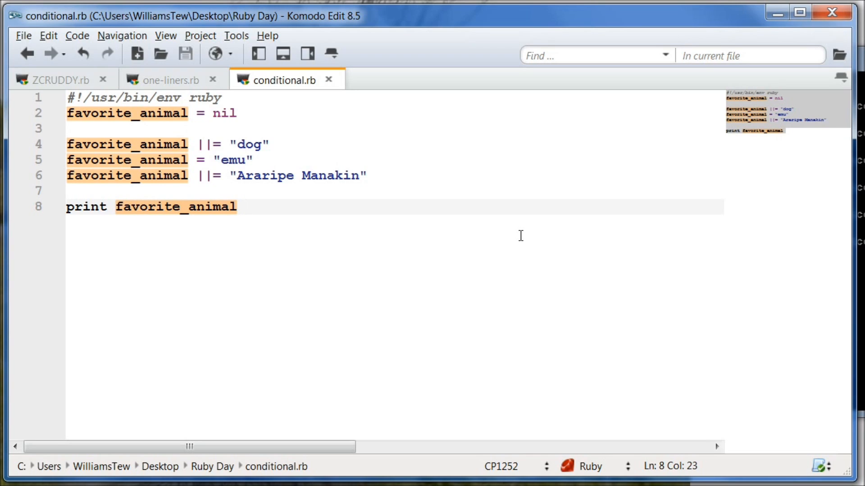
pyautogui.click(244, 206)
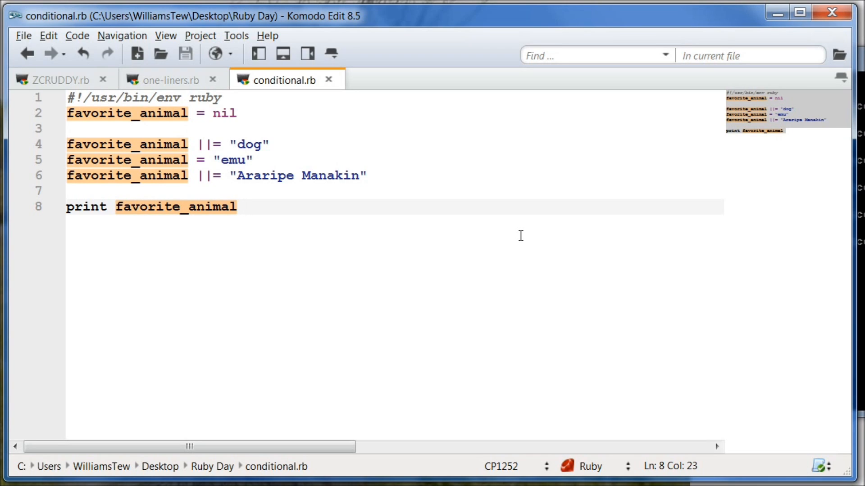
pyautogui.click(244, 207)
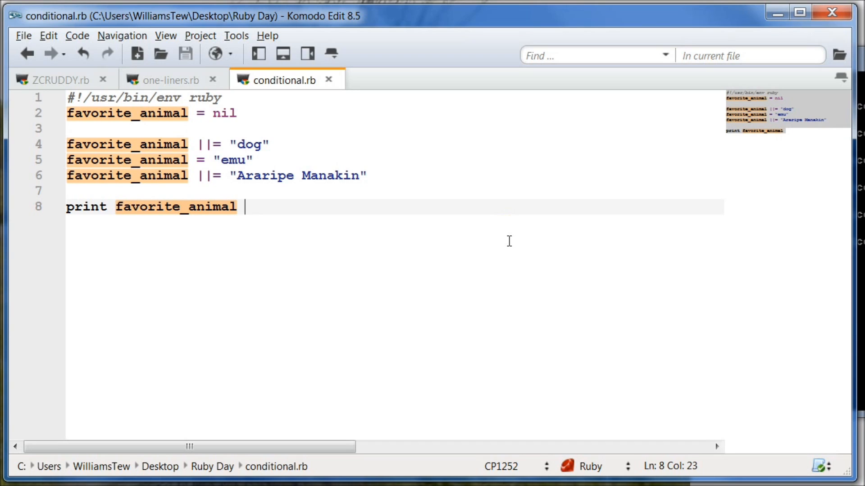
pyautogui.moveTo(477, 238)
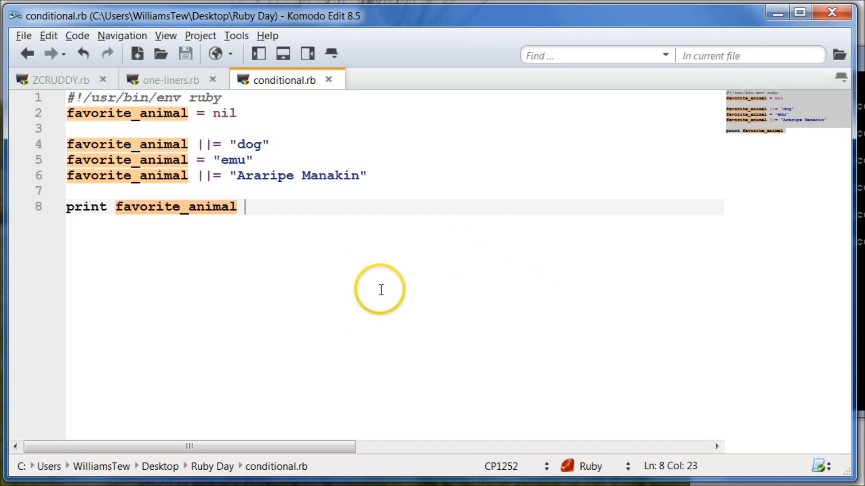
pyautogui.moveTo(366, 187)
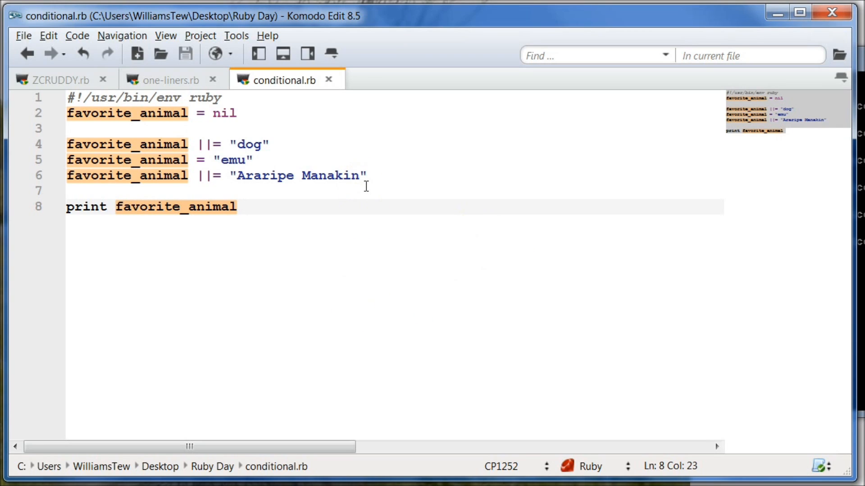
pyautogui.click(244, 207)
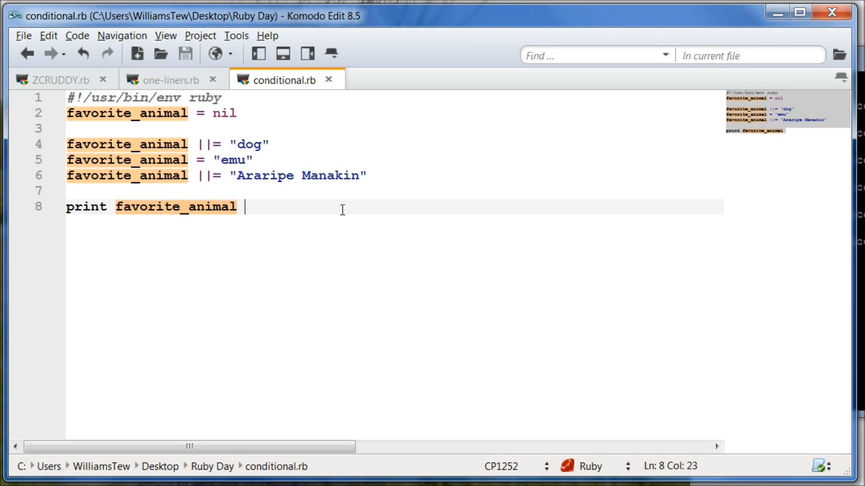
pyautogui.moveTo(342, 209)
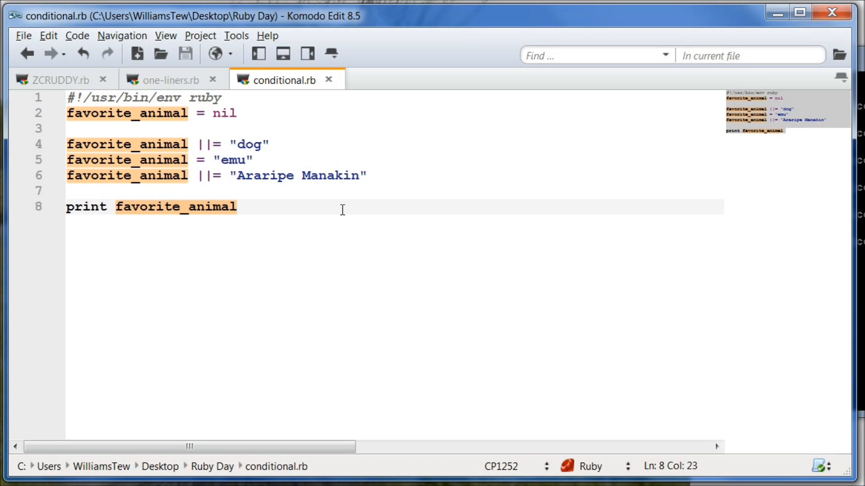
pyautogui.click(245, 207)
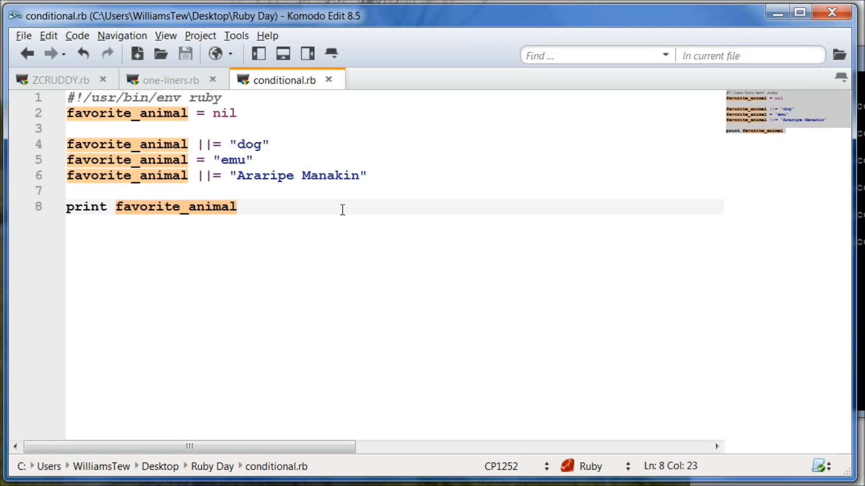
pyautogui.click(244, 207)
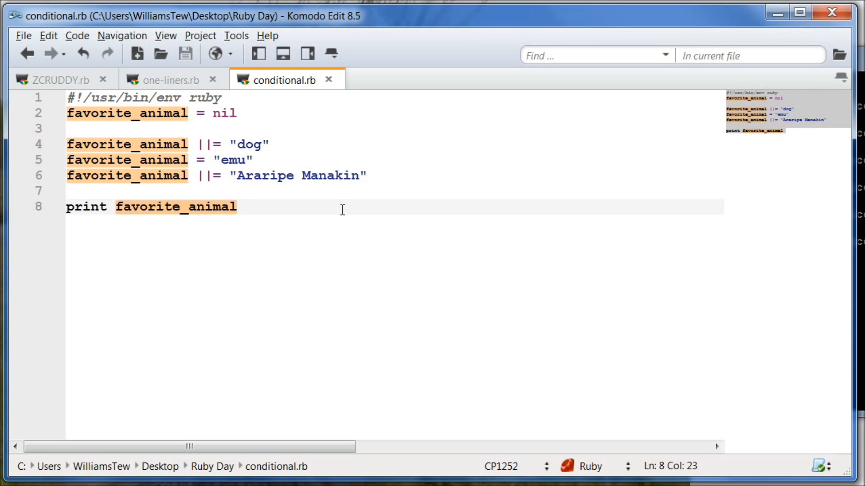
pyautogui.click(245, 207)
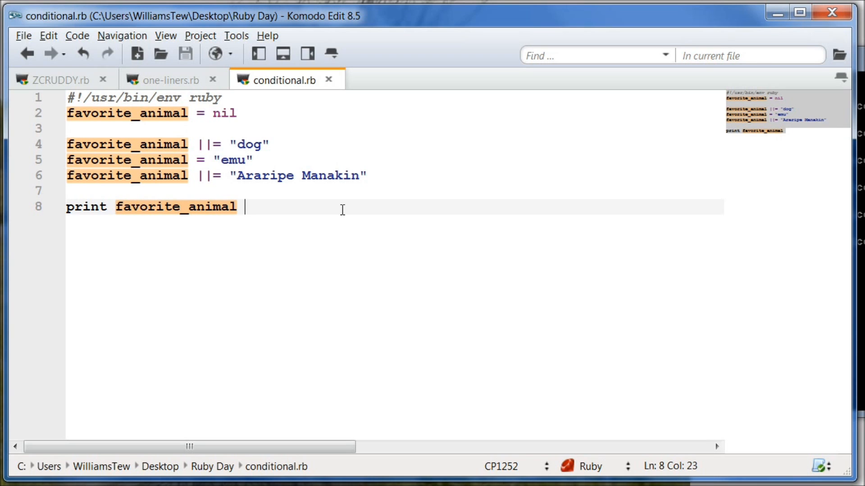
pyautogui.moveTo(403, 202)
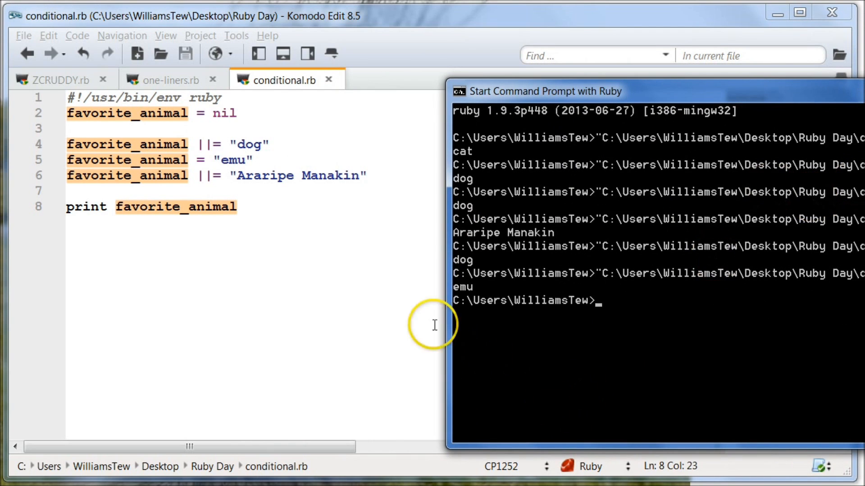
pyautogui.moveTo(316, 357)
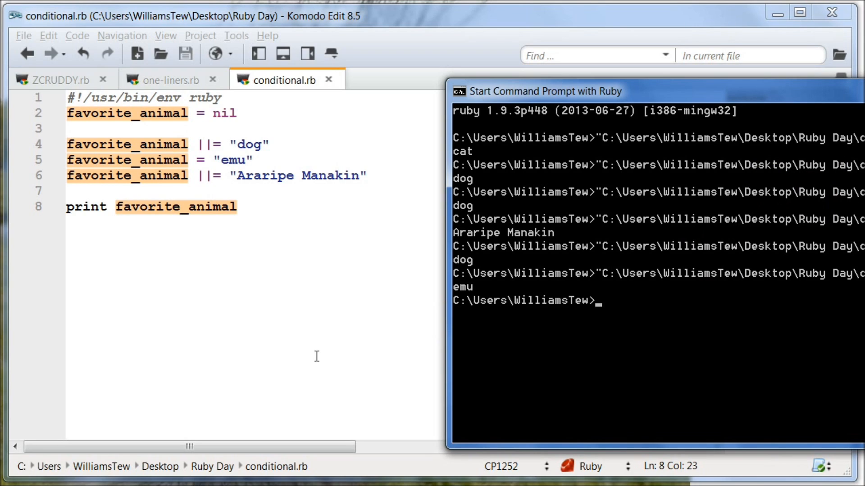
pyautogui.moveTo(221, 425)
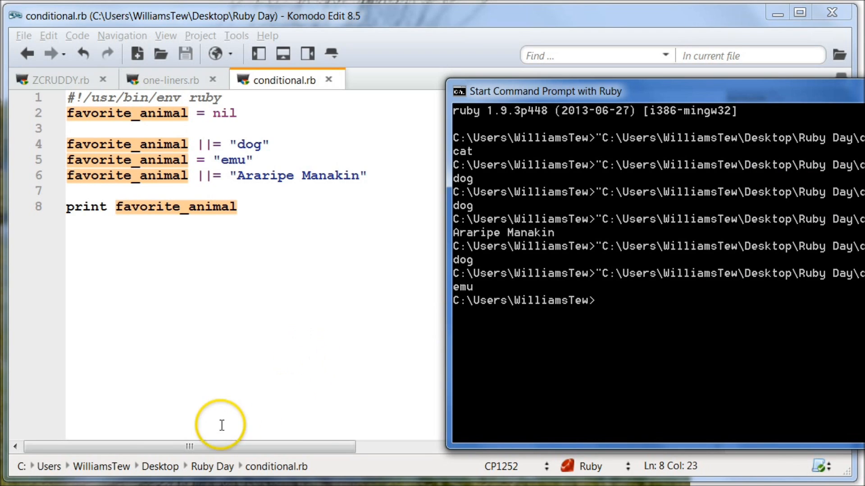
pyautogui.moveTo(279, 298)
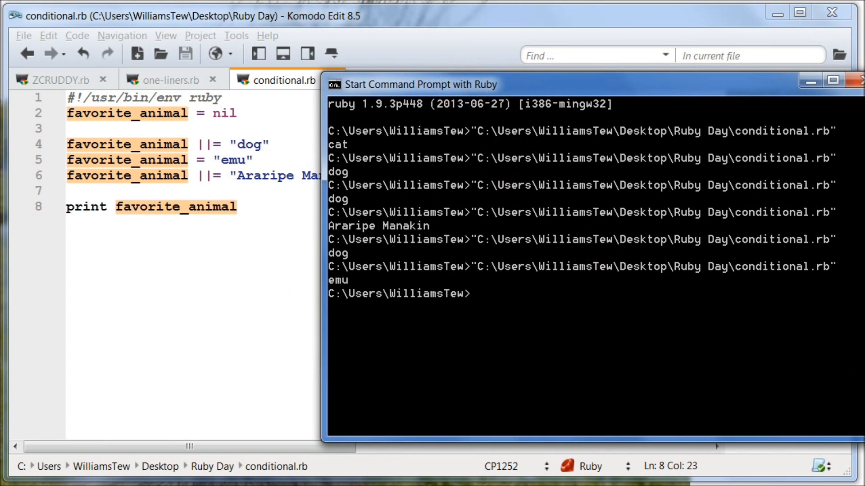
pyautogui.moveTo(367, 400)
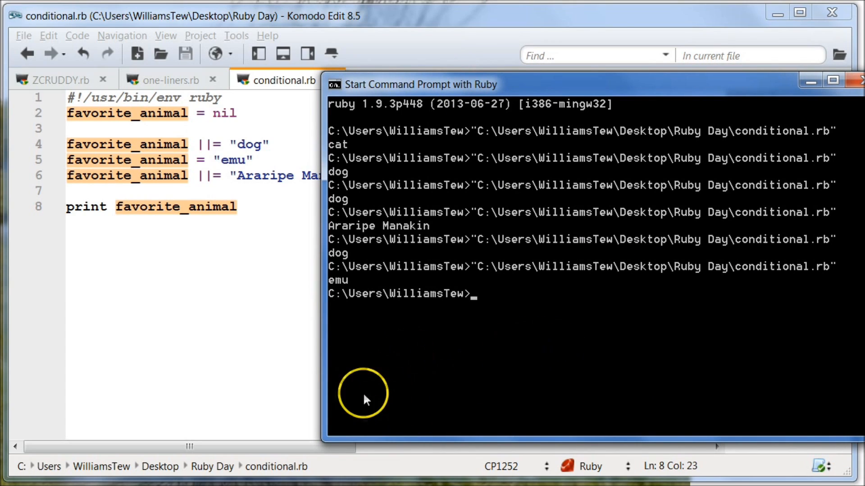